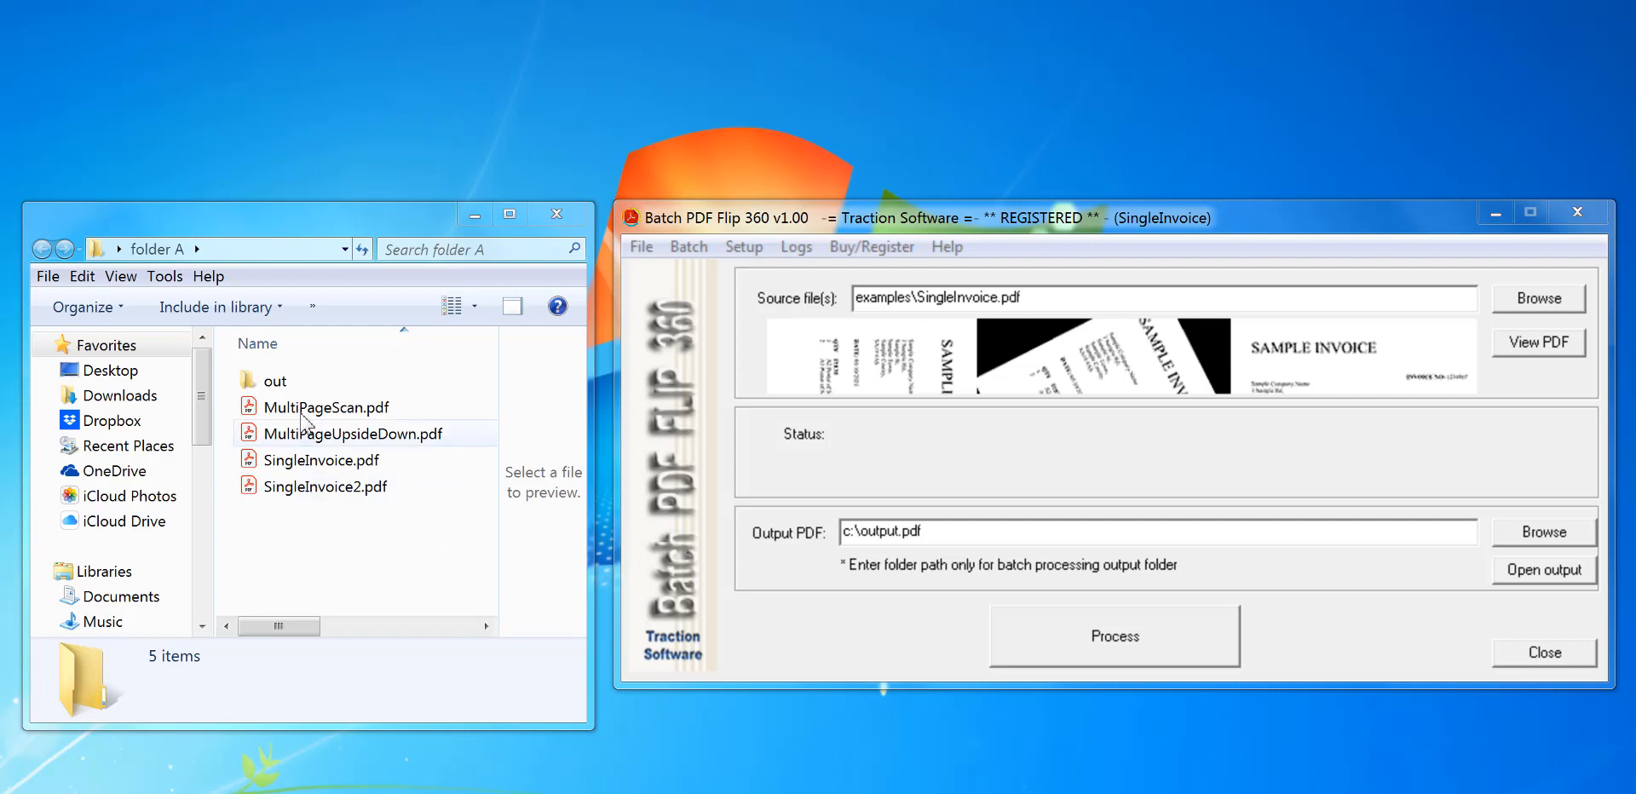
Step: Start a new batch list via Batch > Prepare a List and drag in folder A's four PDFs
{"action": "left_click", "coordinate": [326, 407]}
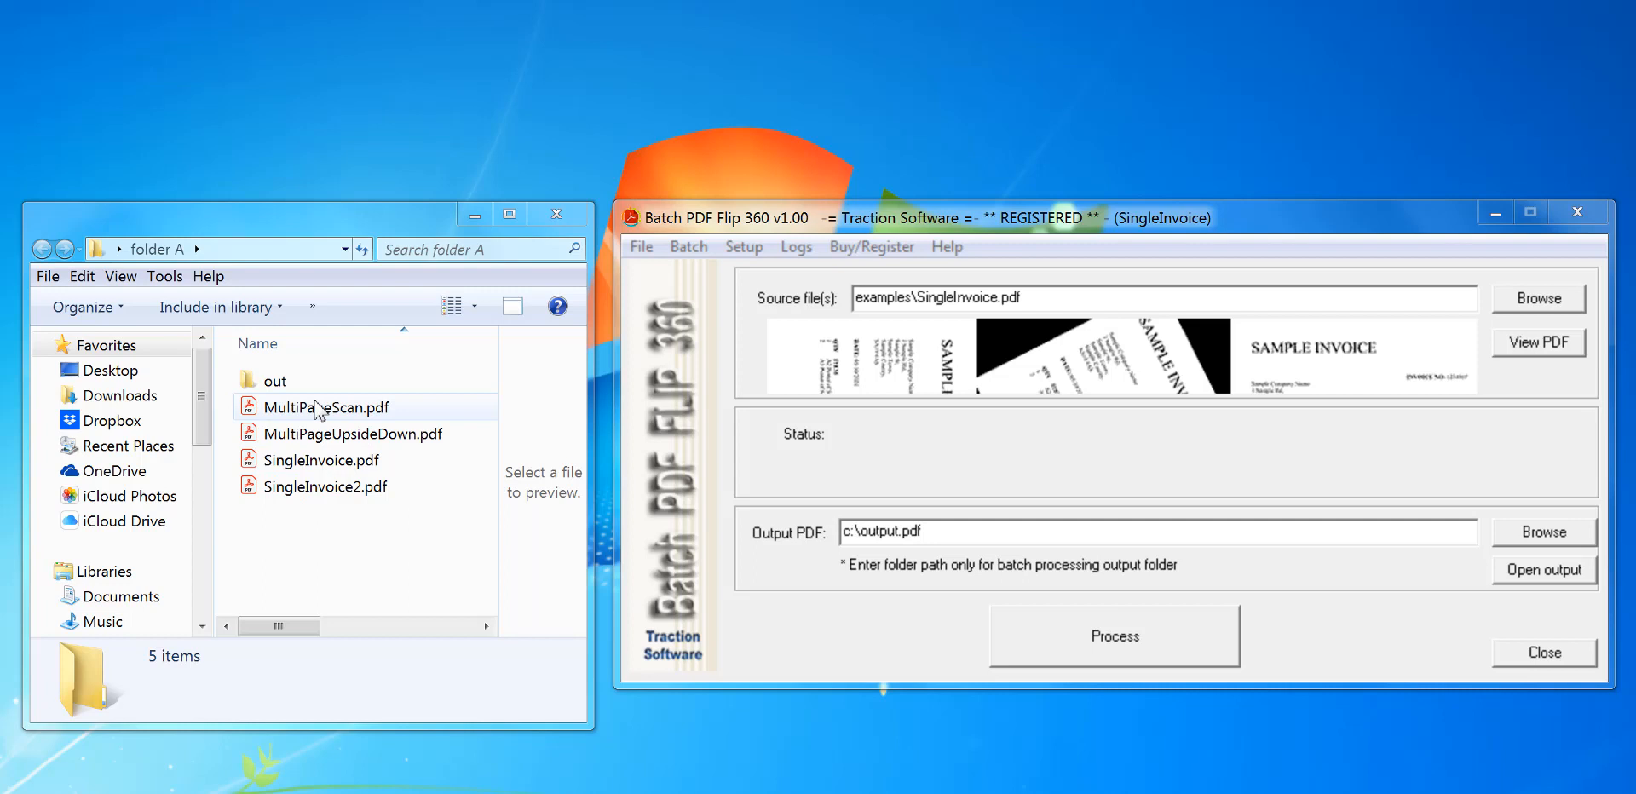
{"action": "left_click", "coordinate": [276, 380]}
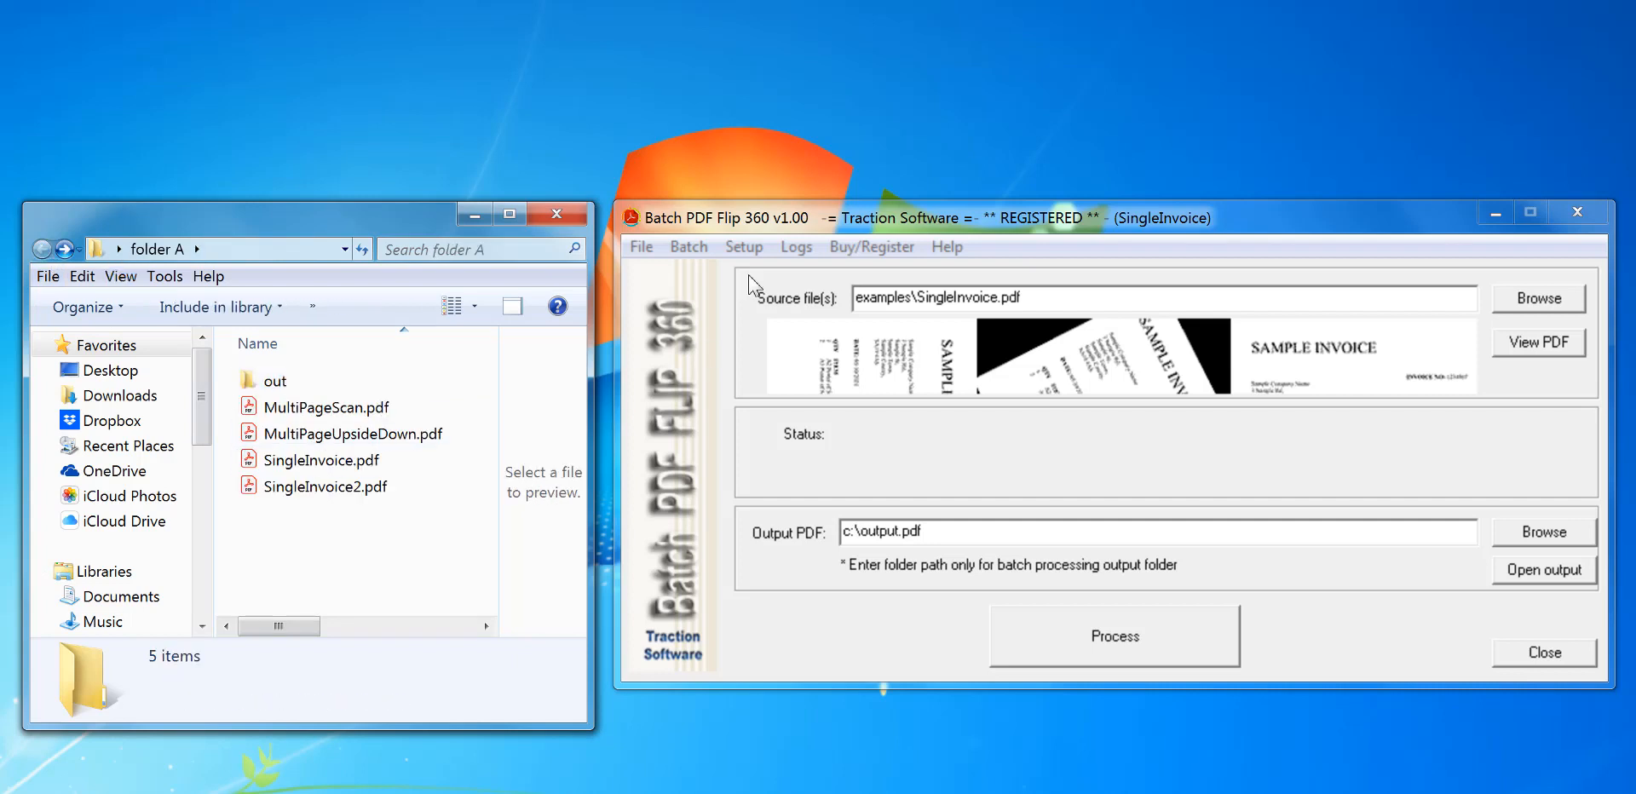
{"action": "mouse_move", "coordinate": [764, 238]}
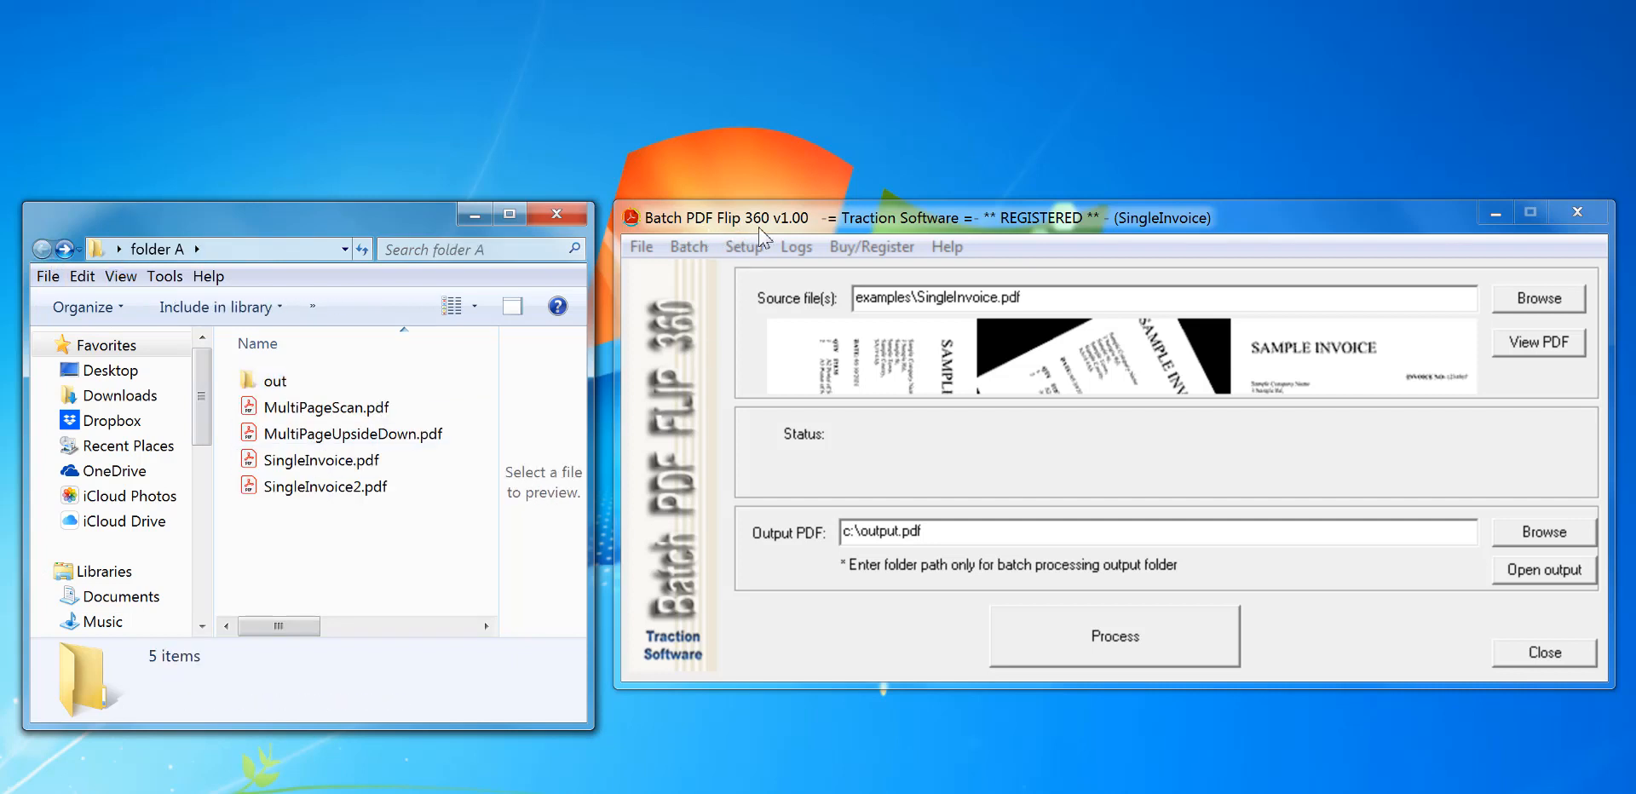
{"action": "mouse_move", "coordinate": [685, 270]}
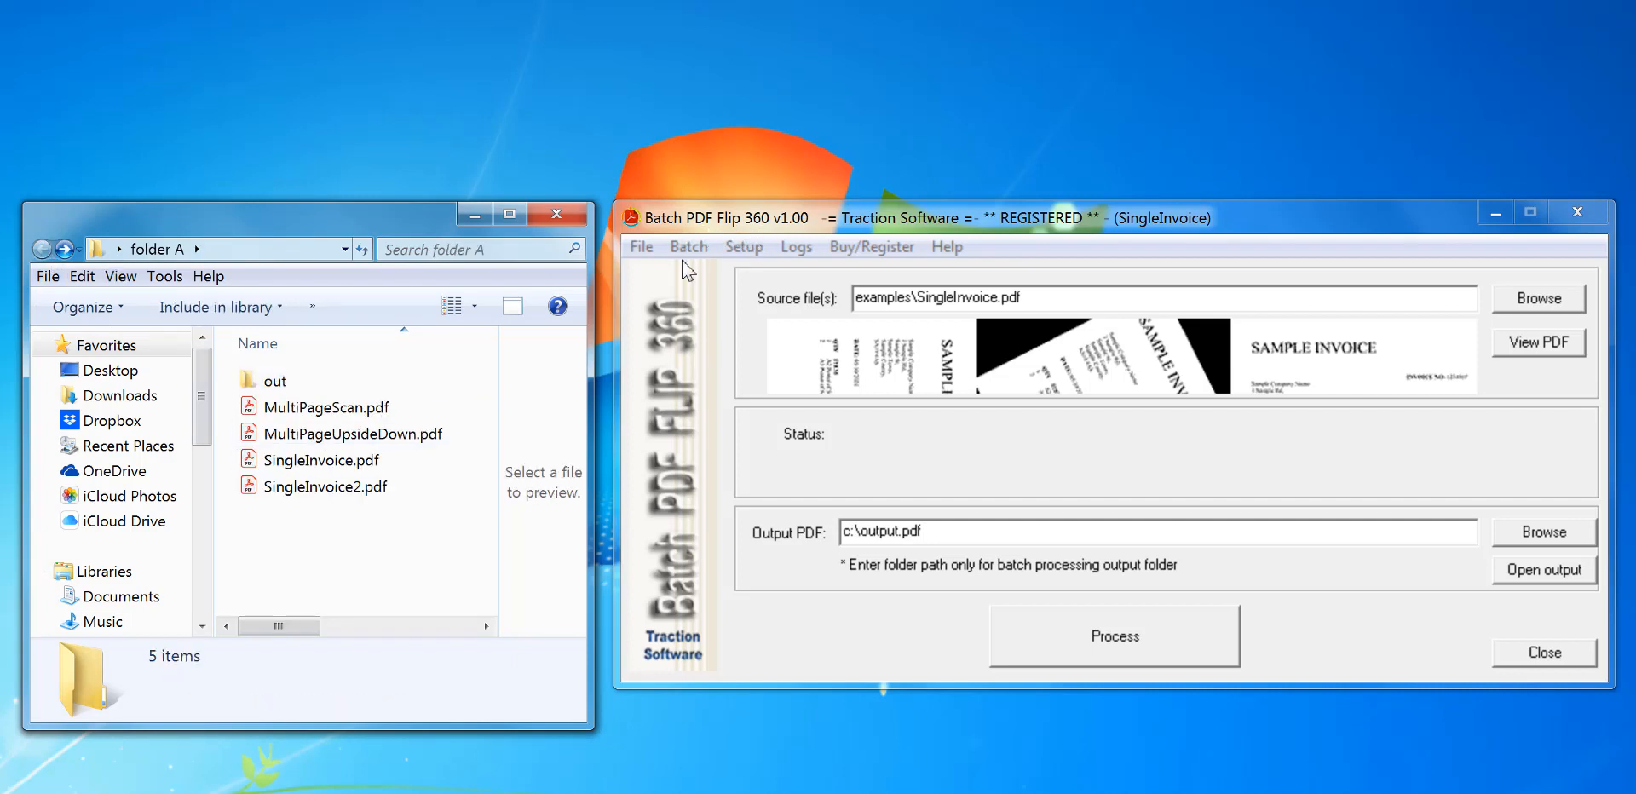
{"action": "left_click", "coordinate": [687, 246]}
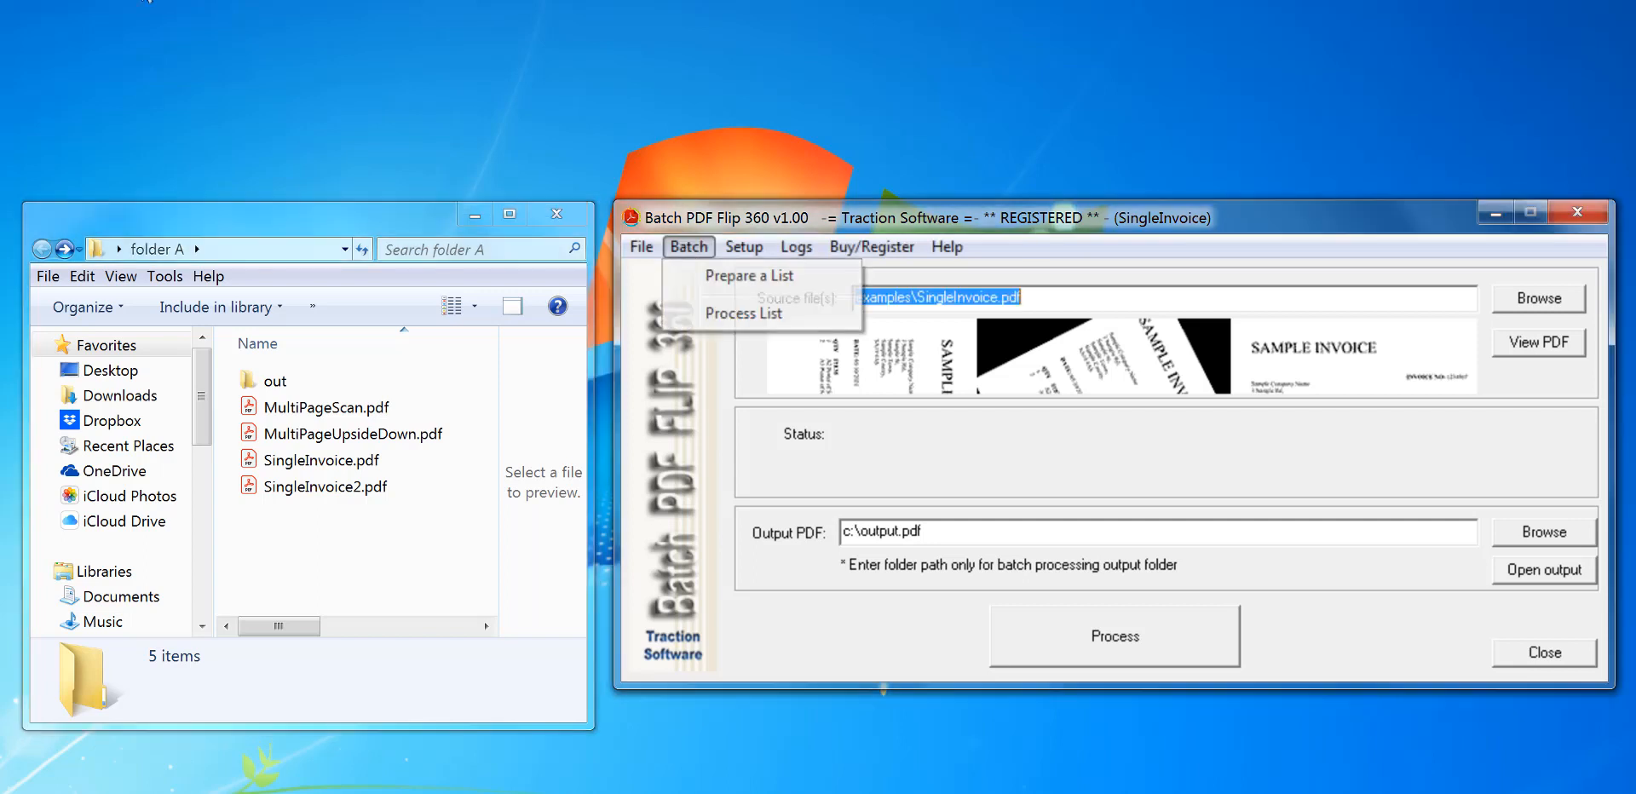
{"action": "left_click", "coordinate": [748, 275]}
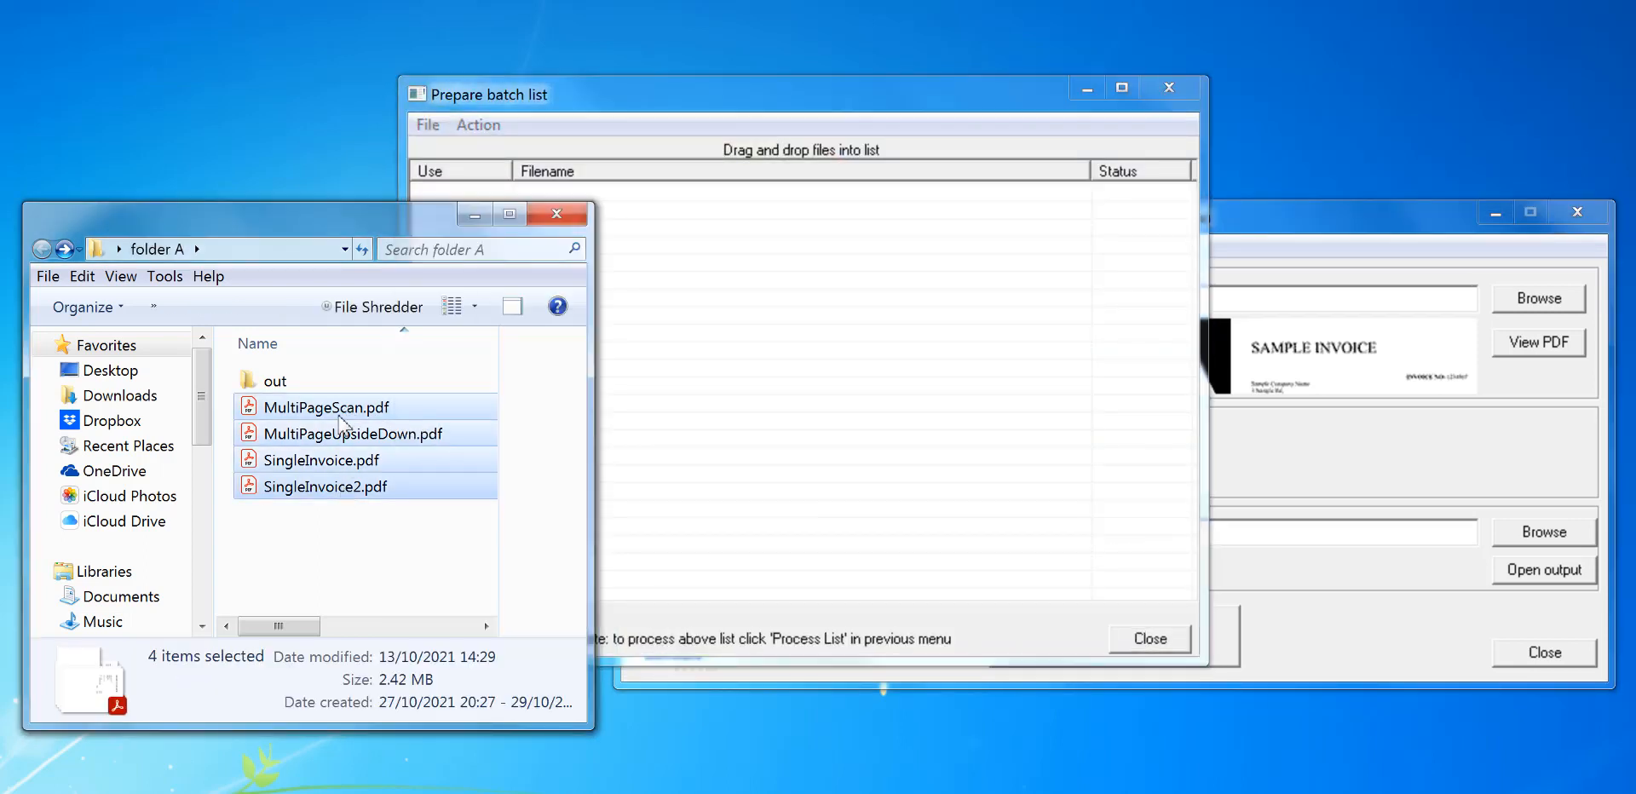
{"action": "left_click_drag", "start_coordinate": [339, 445], "coordinate": [800, 209]}
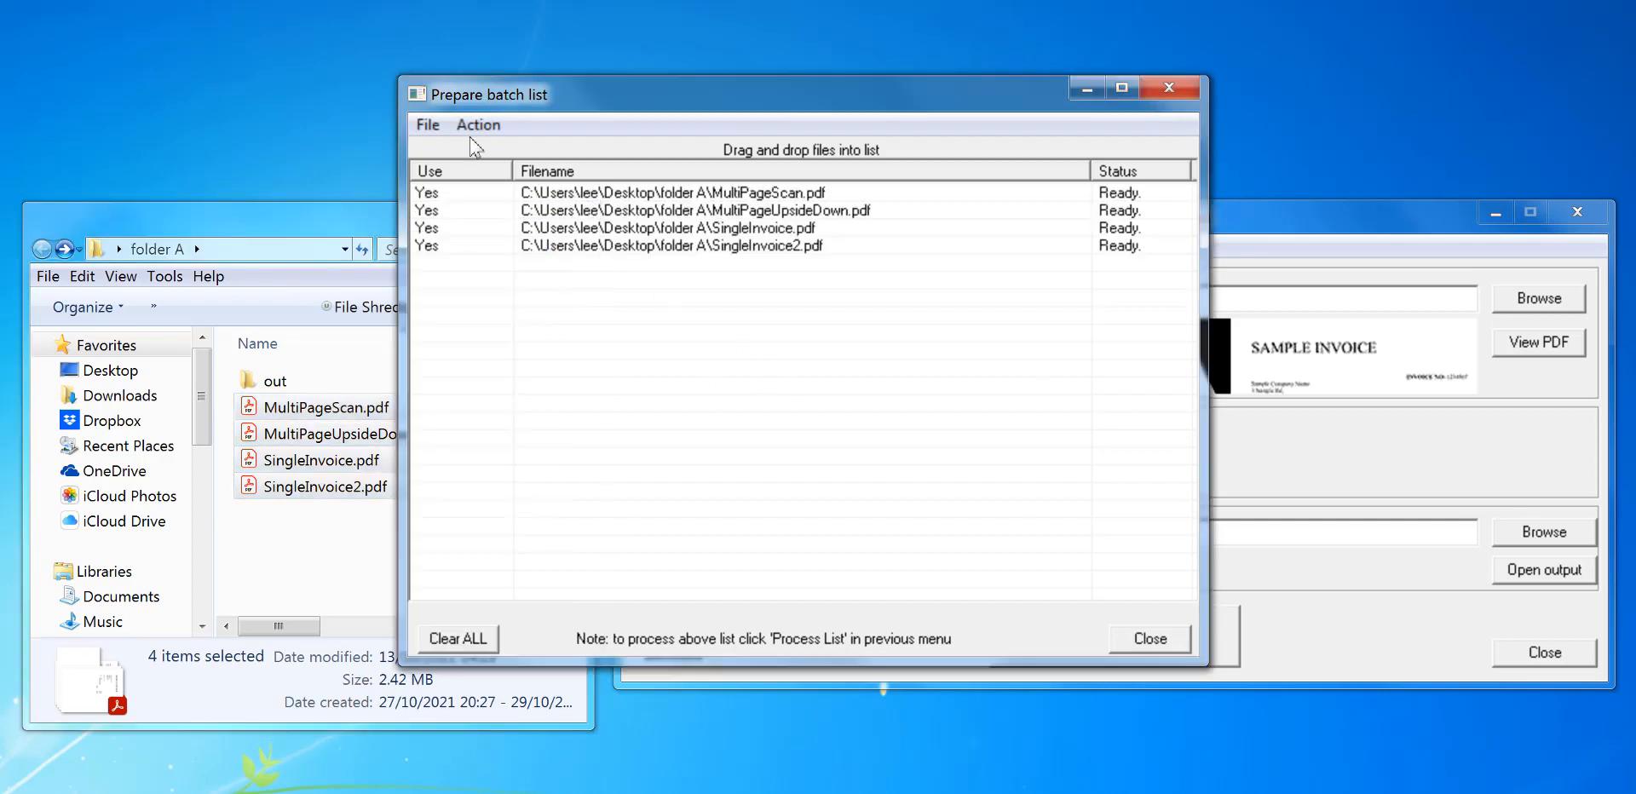
{"action": "left_click", "coordinate": [426, 125]}
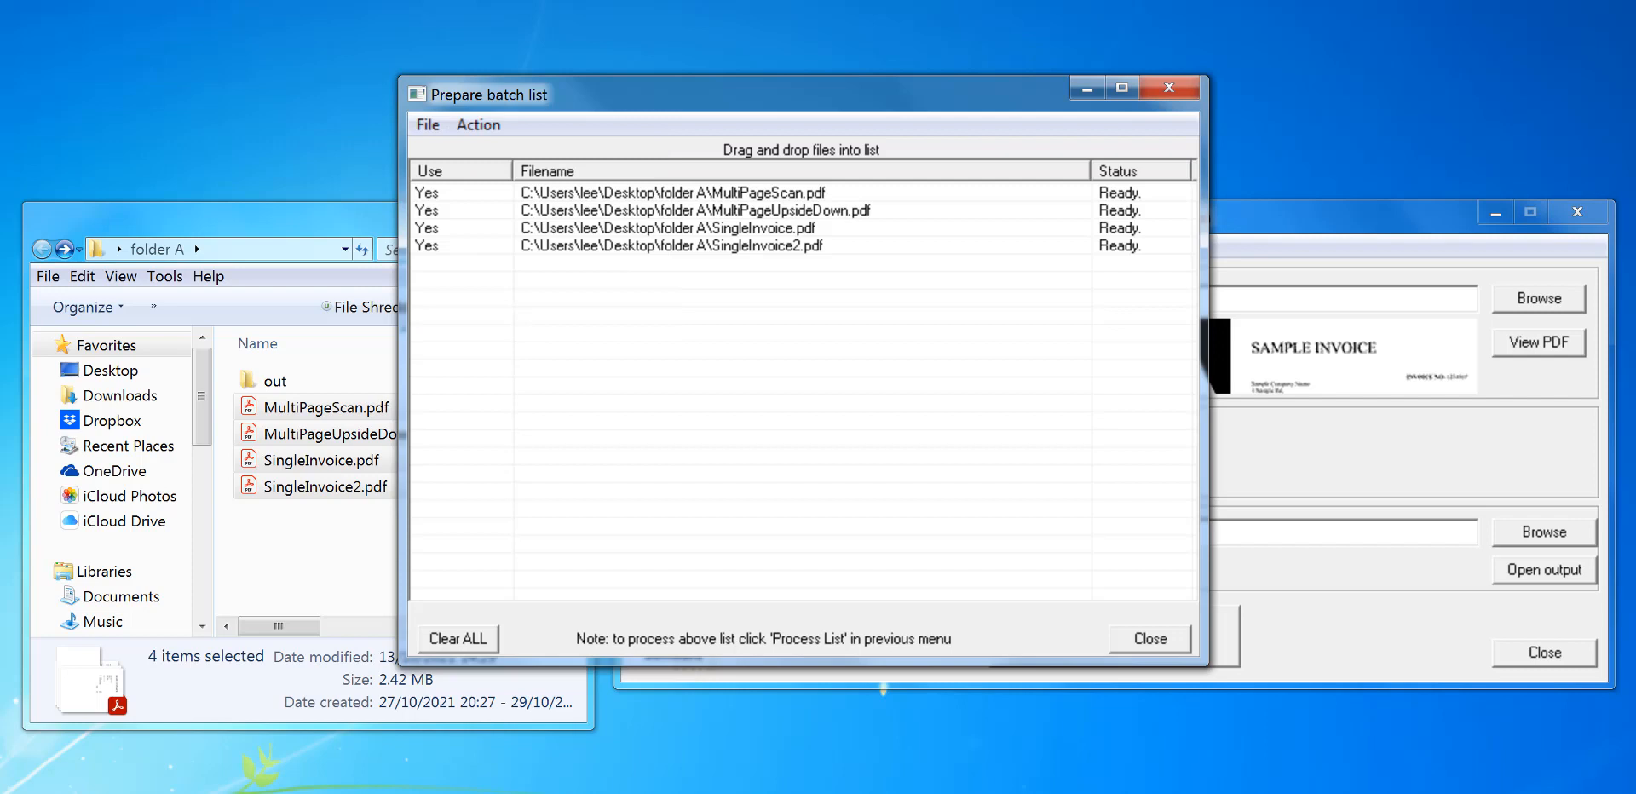
{"action": "mouse_move", "coordinate": [715, 421]}
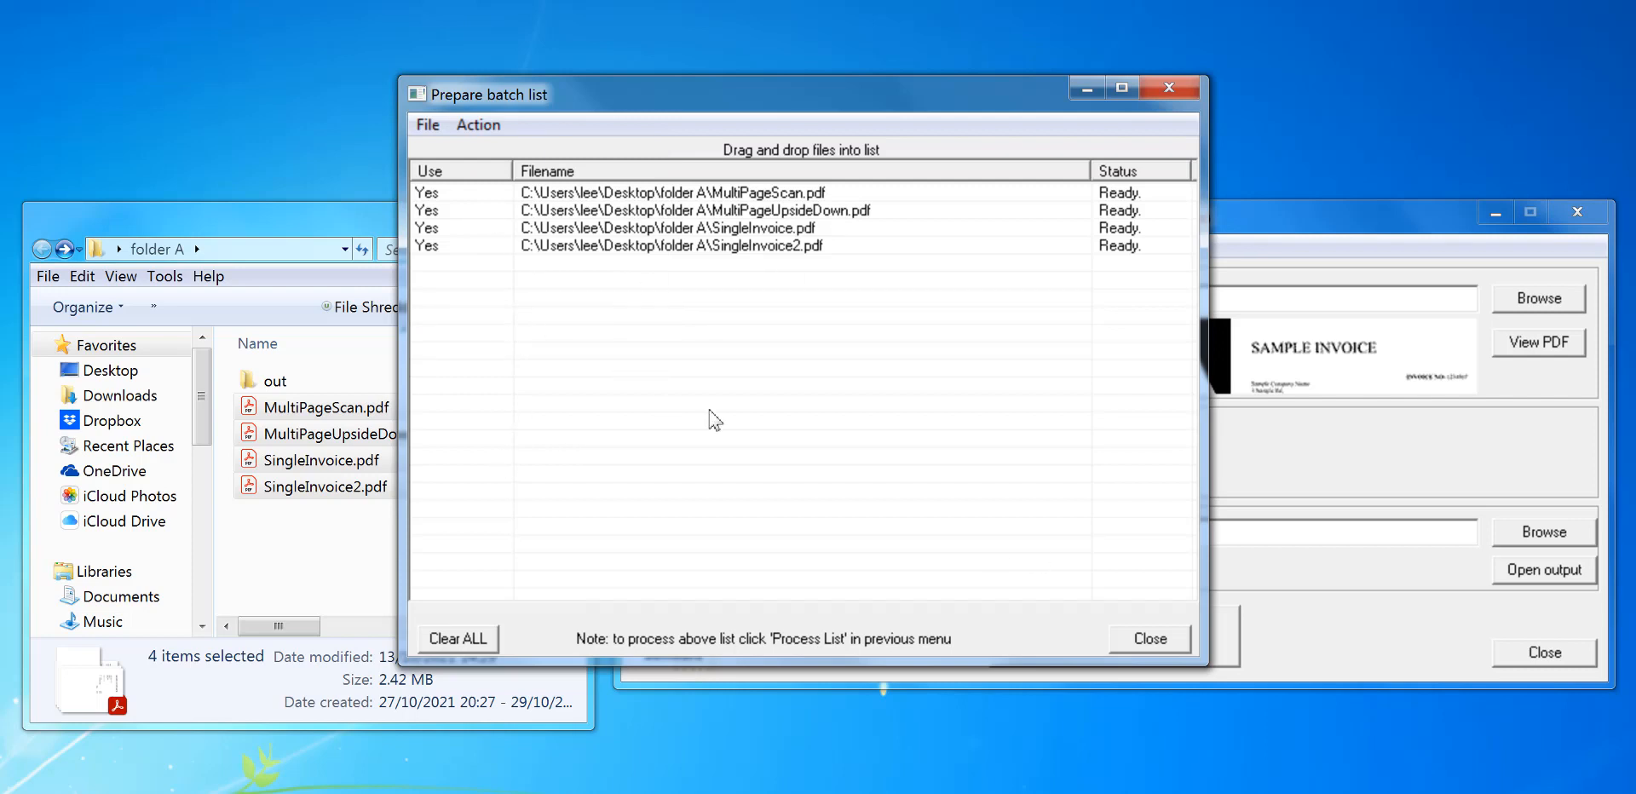
{"action": "mouse_move", "coordinate": [1148, 639]}
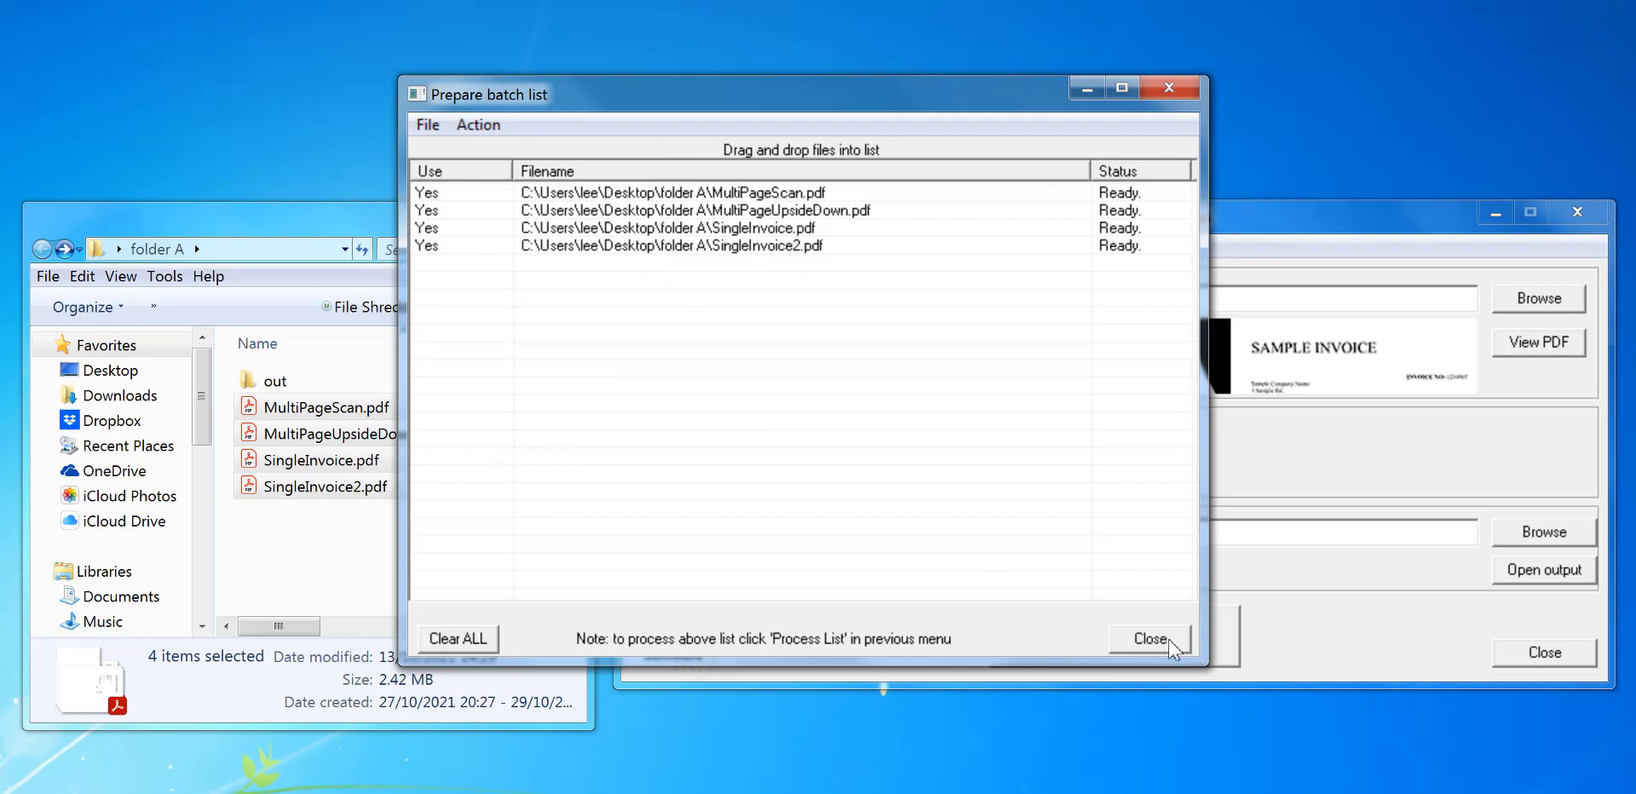
Step: Set the Output PDF path to C:\Users\lee\Desktop\folder A\out
{"action": "left_click", "coordinate": [1149, 637]}
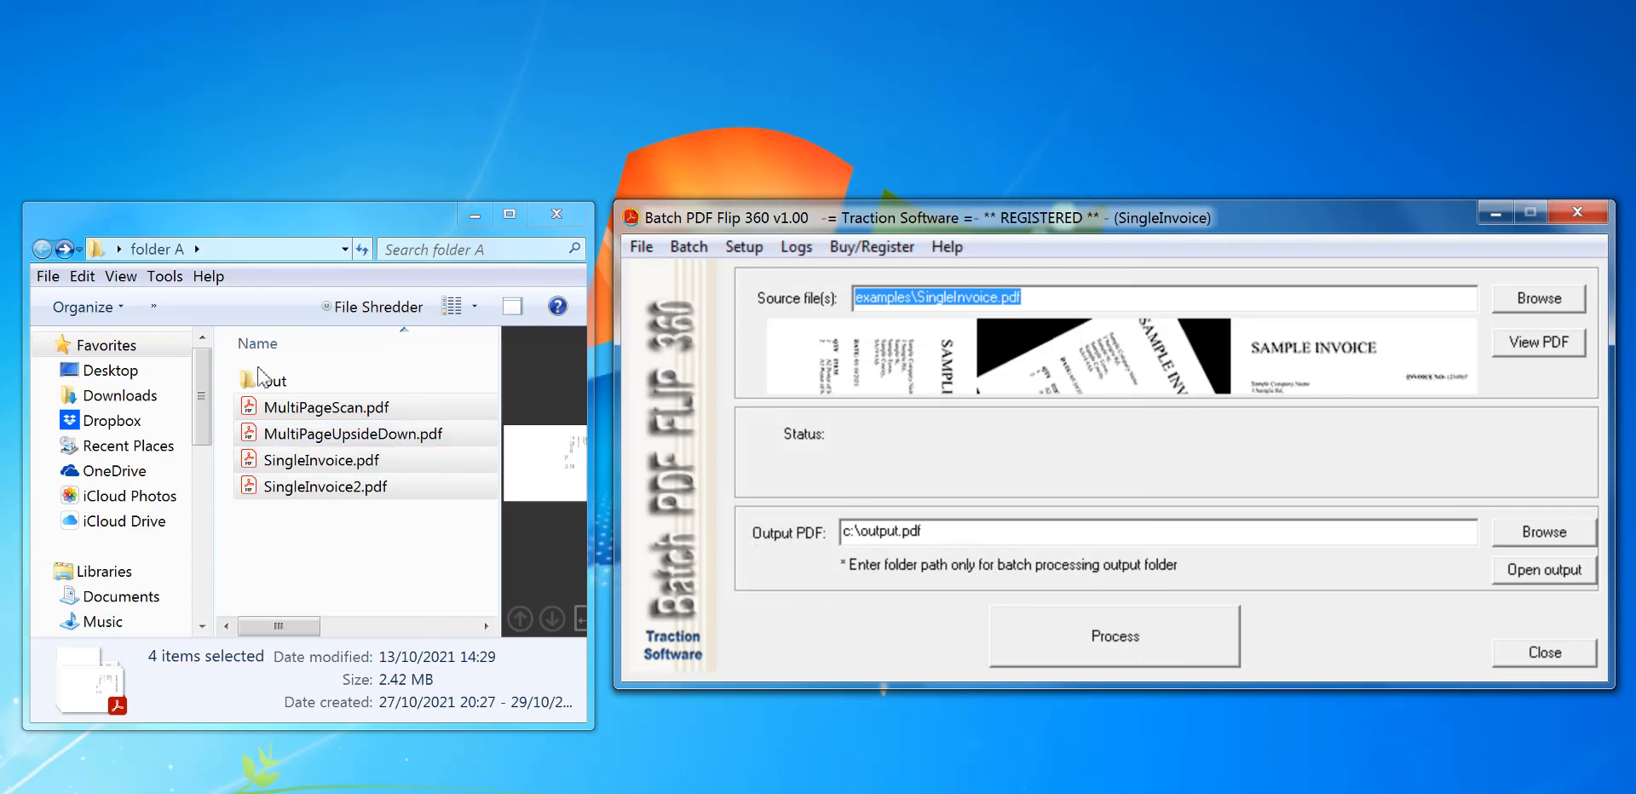
{"action": "double_click", "coordinate": [273, 379]}
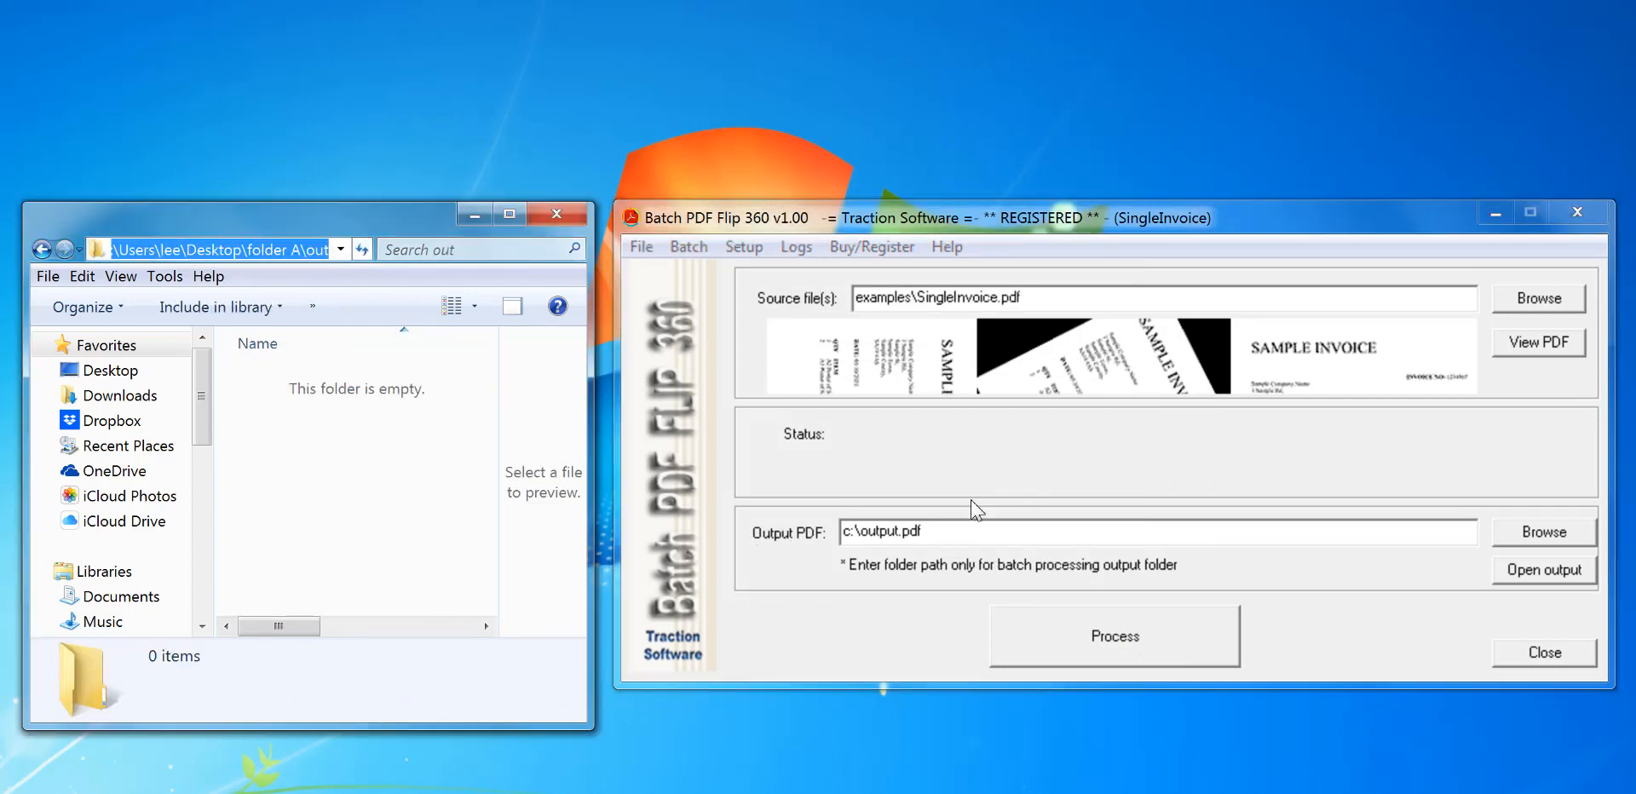
{"action": "type", "text": "C:\\Users\\lee\\Desktop\\folder A\\out"}
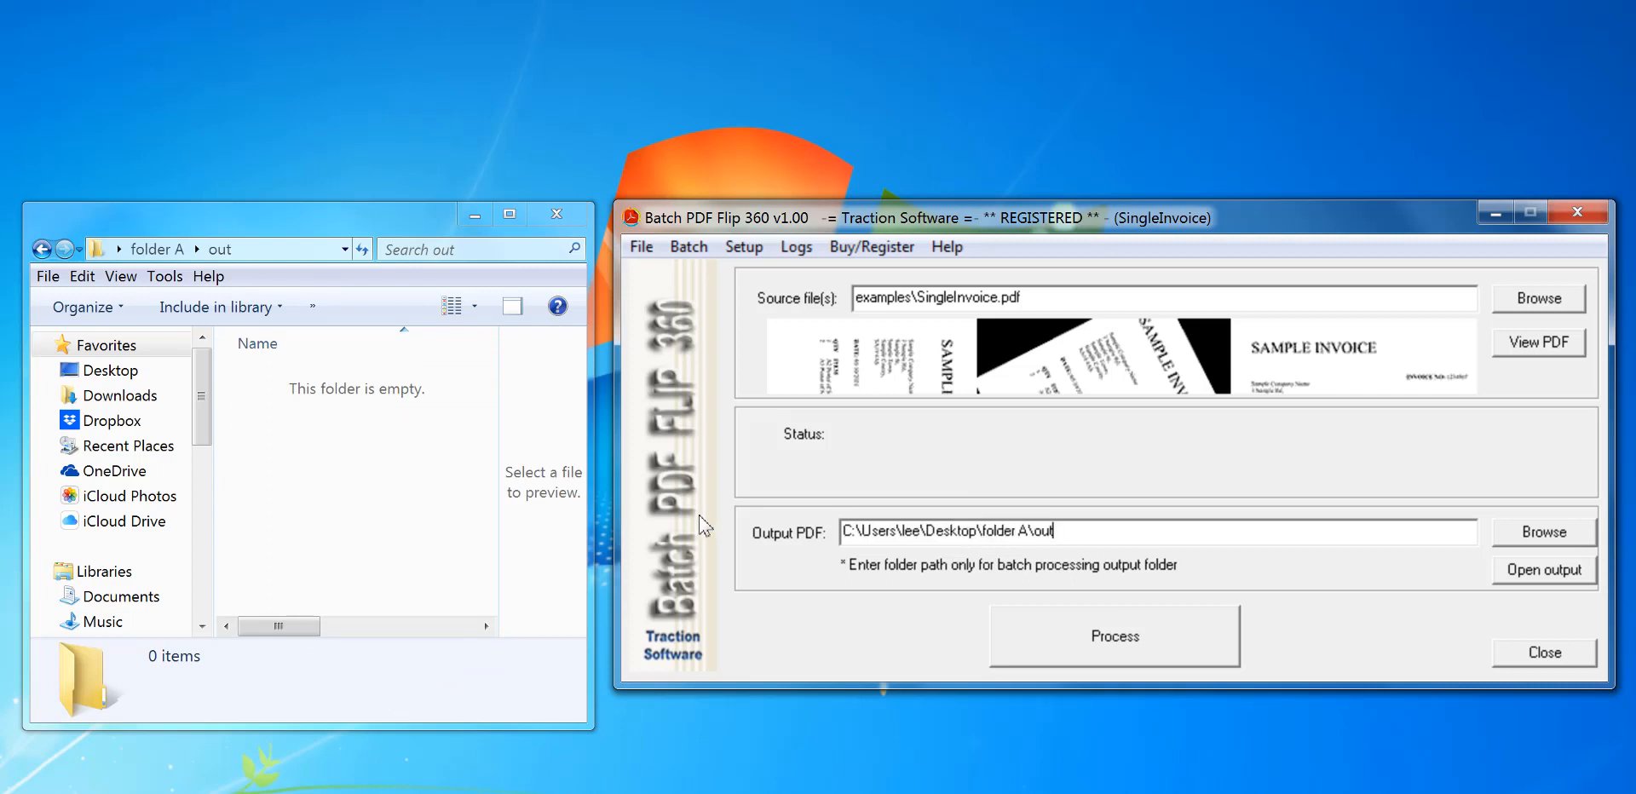
{"action": "mouse_move", "coordinate": [1122, 559]}
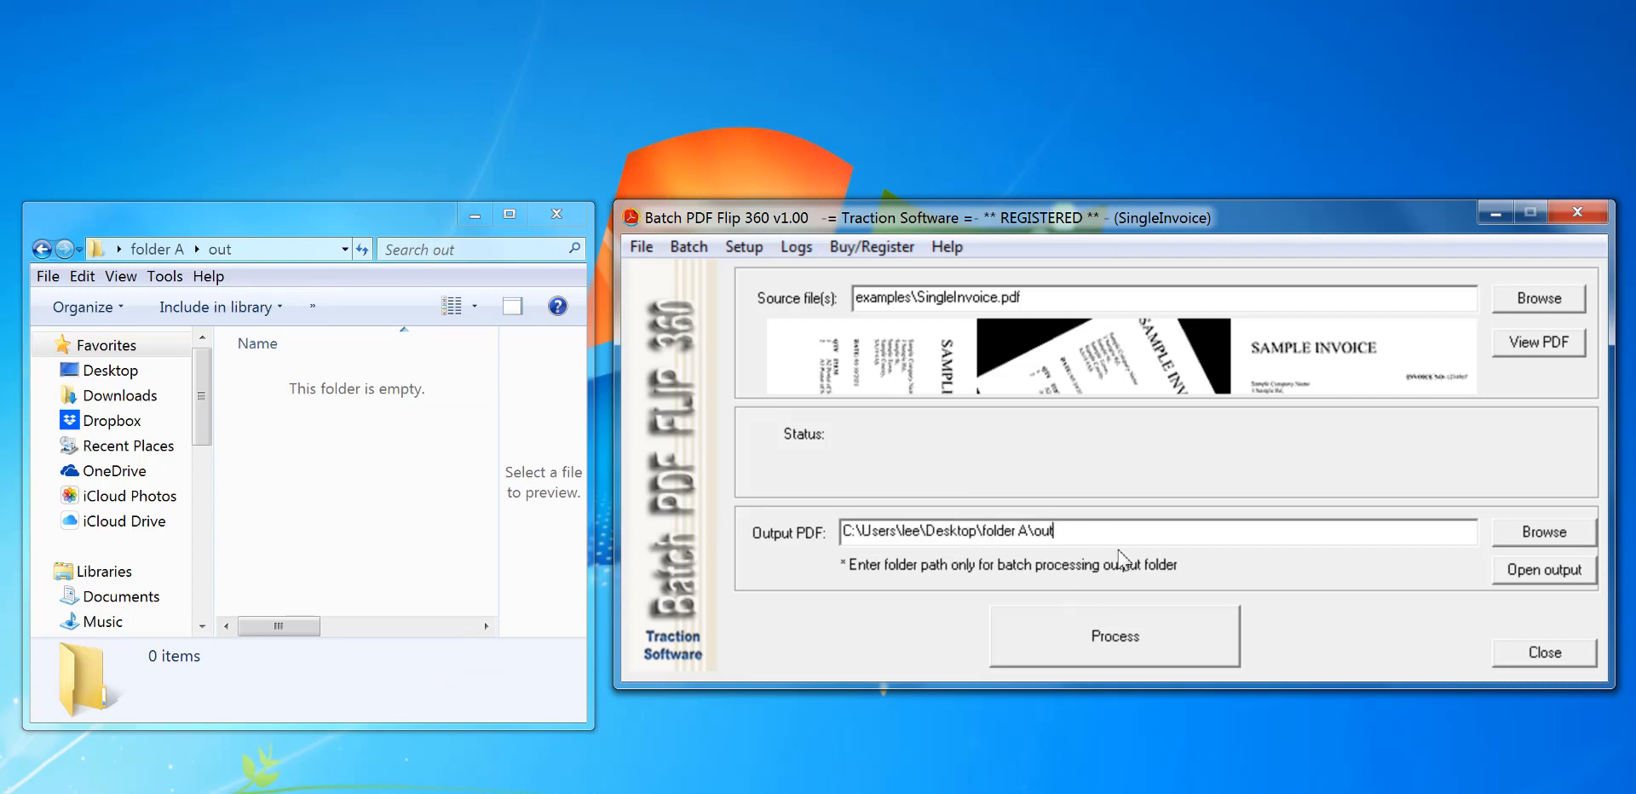
{"action": "mouse_move", "coordinate": [1122, 645]}
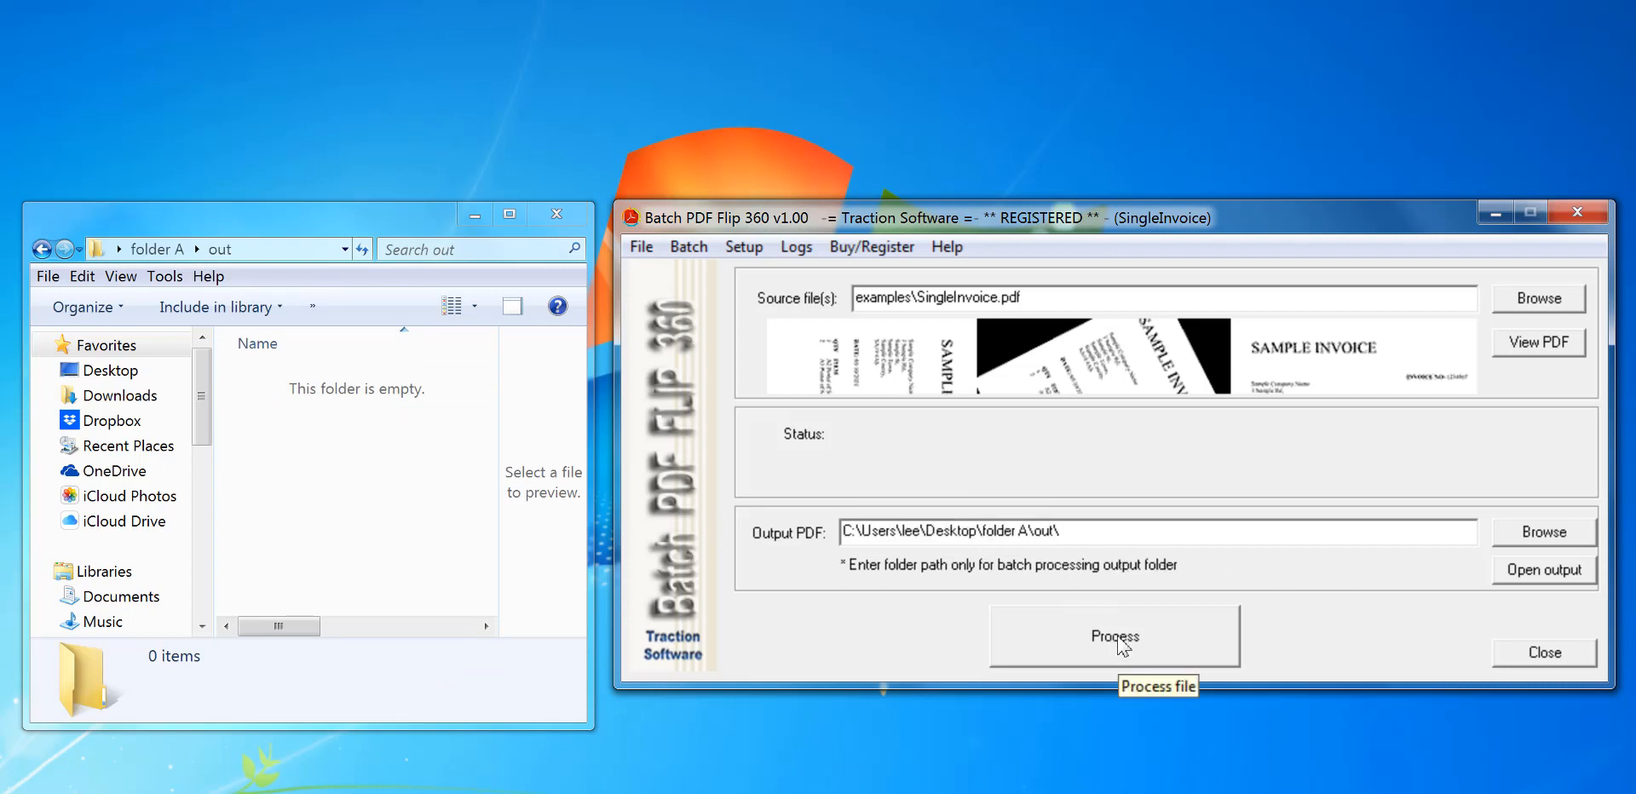
Step: Process the batch list, confirm Yes, and move the batch list window aside
{"action": "left_click", "coordinate": [1114, 636]}
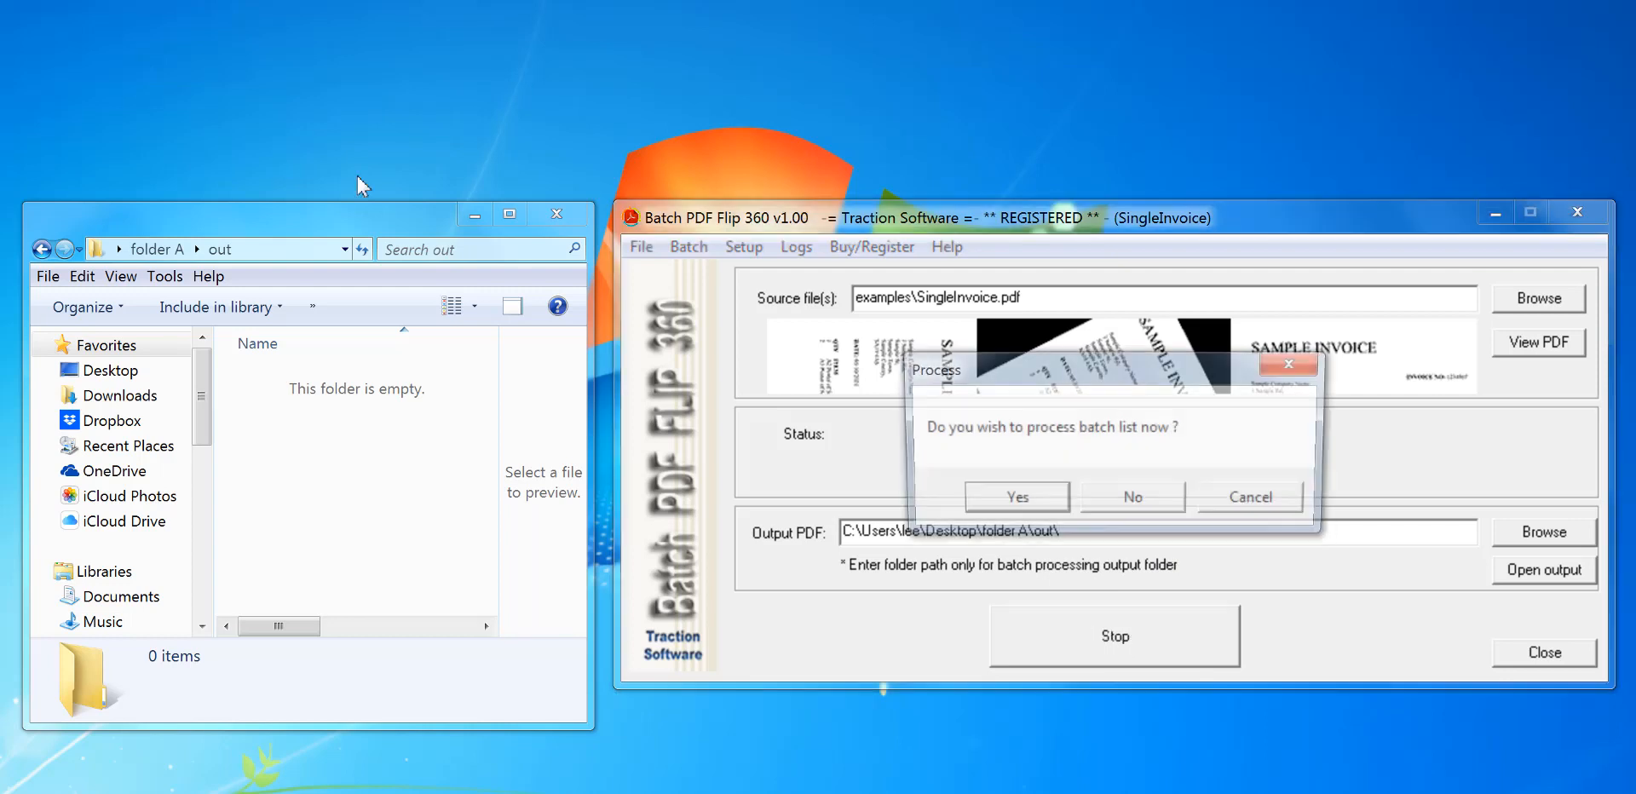
{"action": "left_click", "coordinate": [1014, 496]}
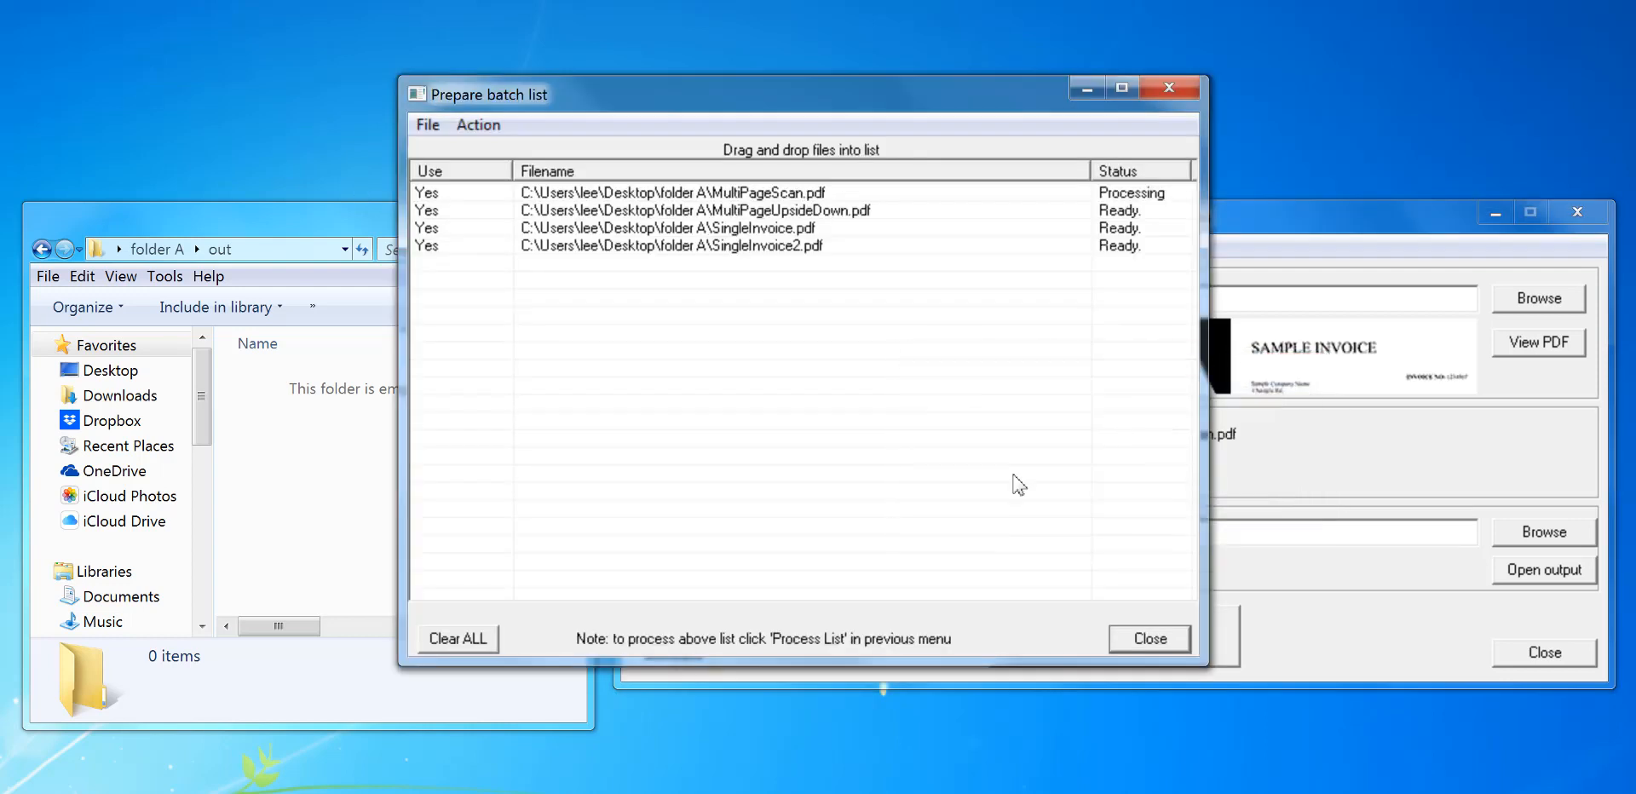
{"action": "left_click_drag", "start_coordinate": [798, 94], "coordinate": [923, 74]}
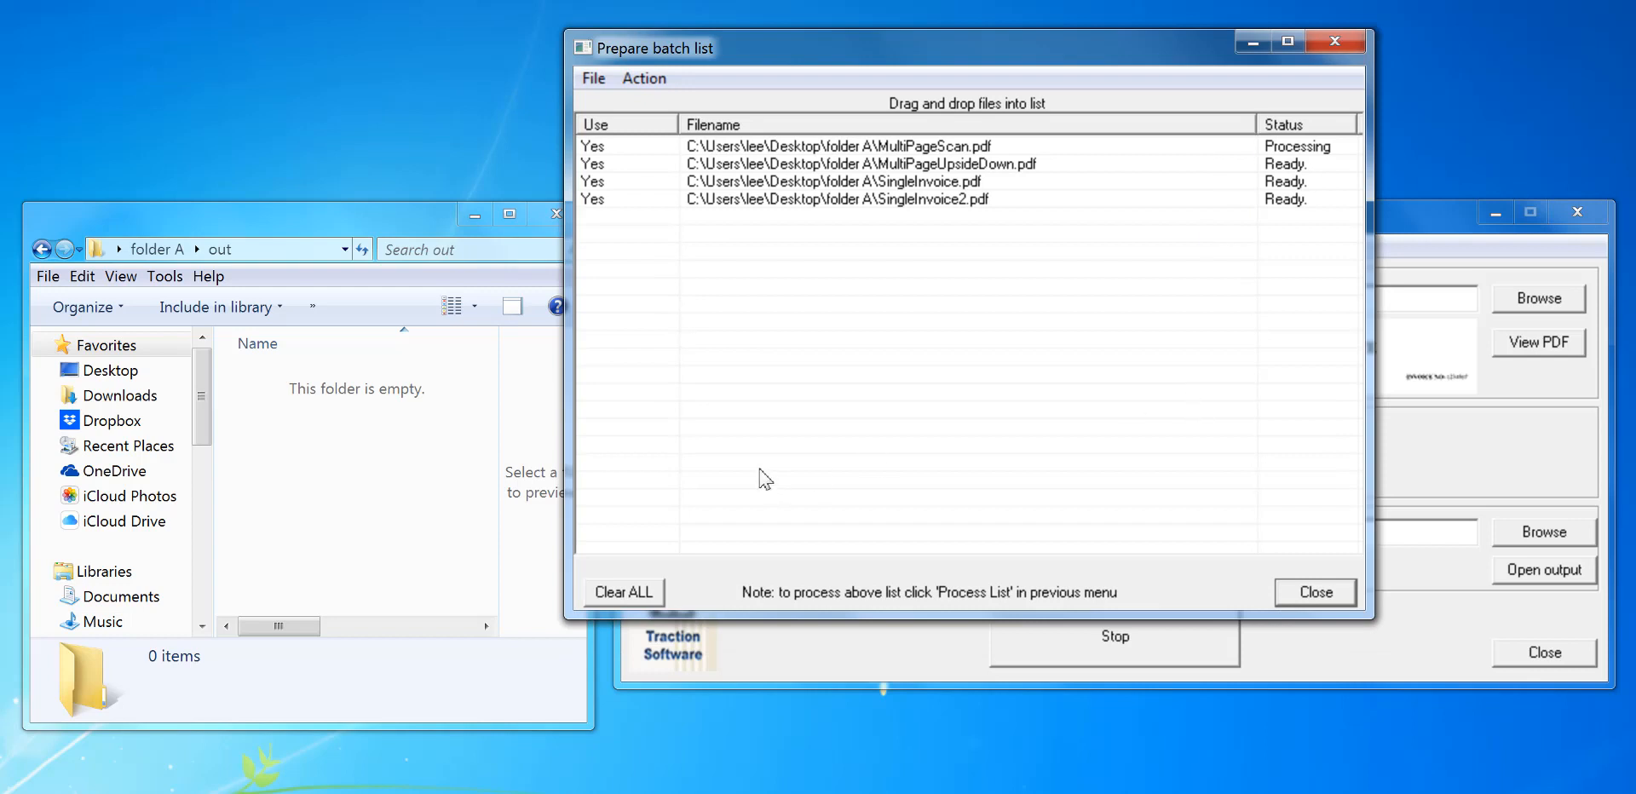
{"action": "mouse_move", "coordinate": [369, 479]}
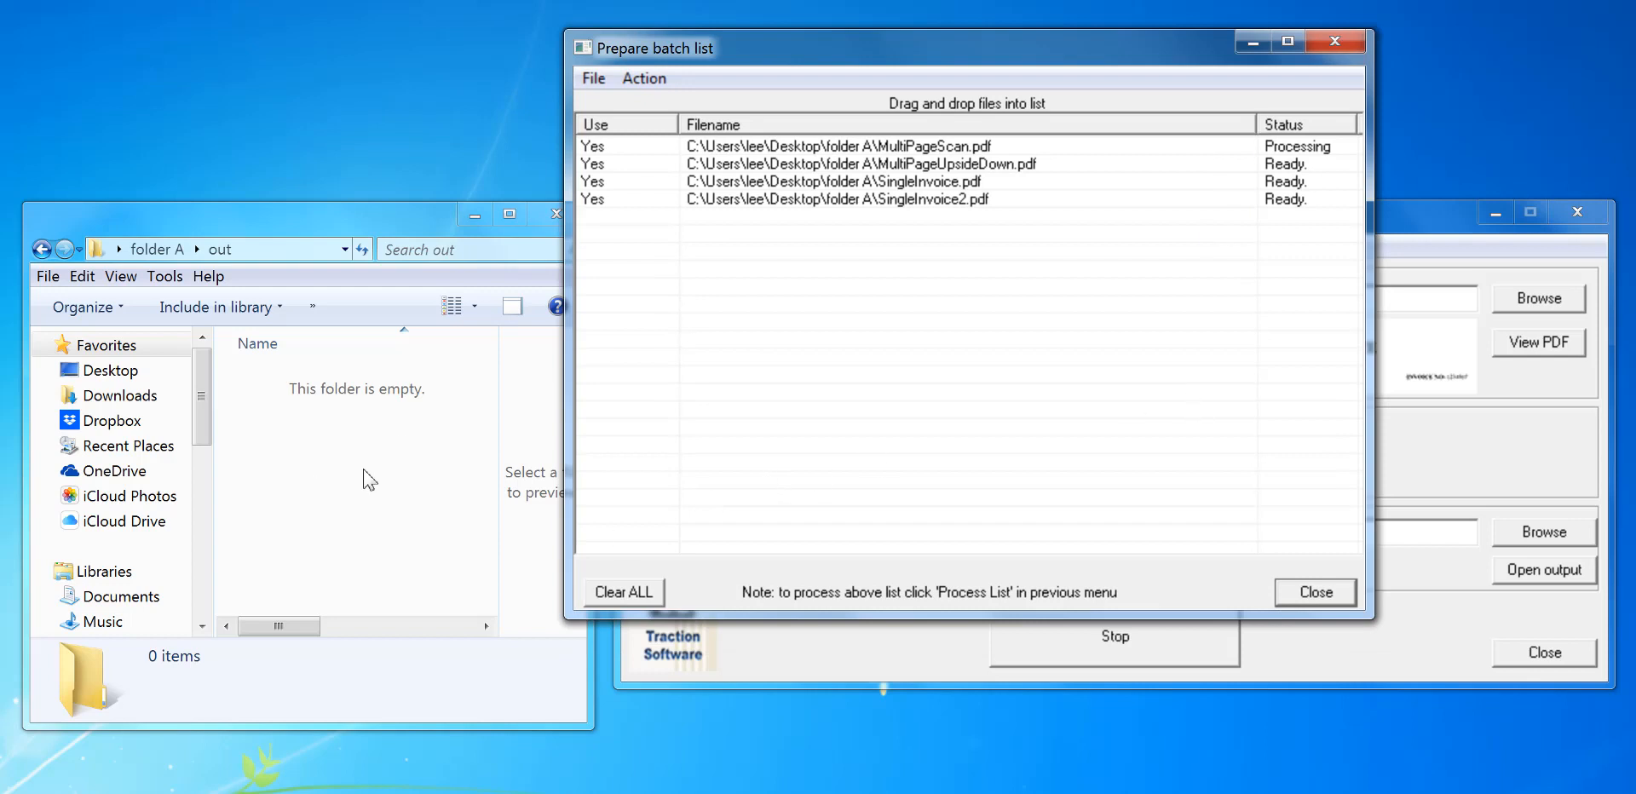
{"action": "mouse_move", "coordinate": [358, 568]}
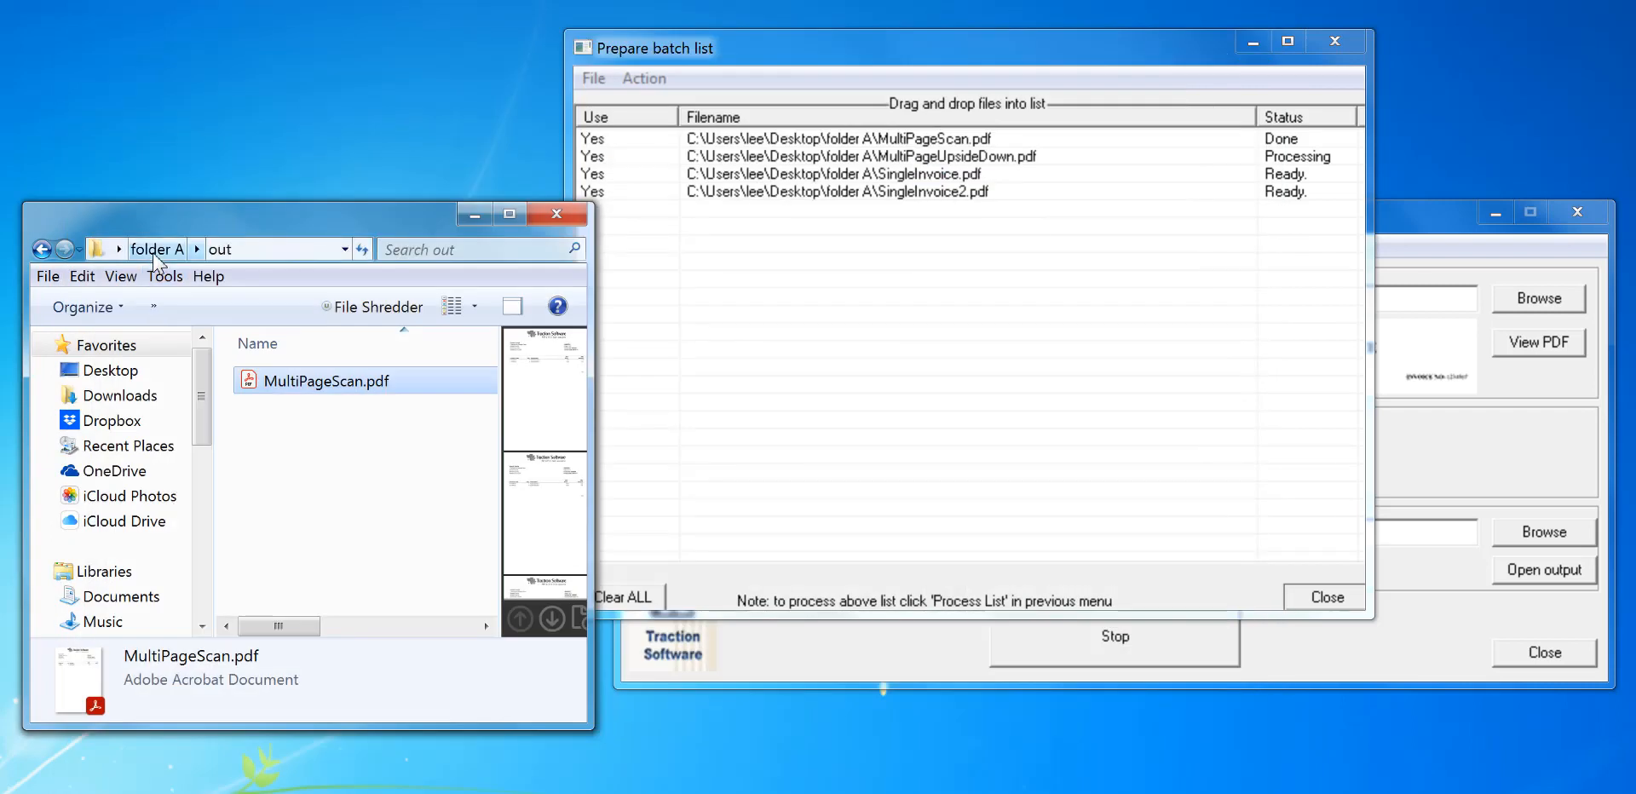
Step: Return to folder A and preview the original MultiPageUpsideDown.pdf
{"action": "double_click", "coordinate": [329, 380]}
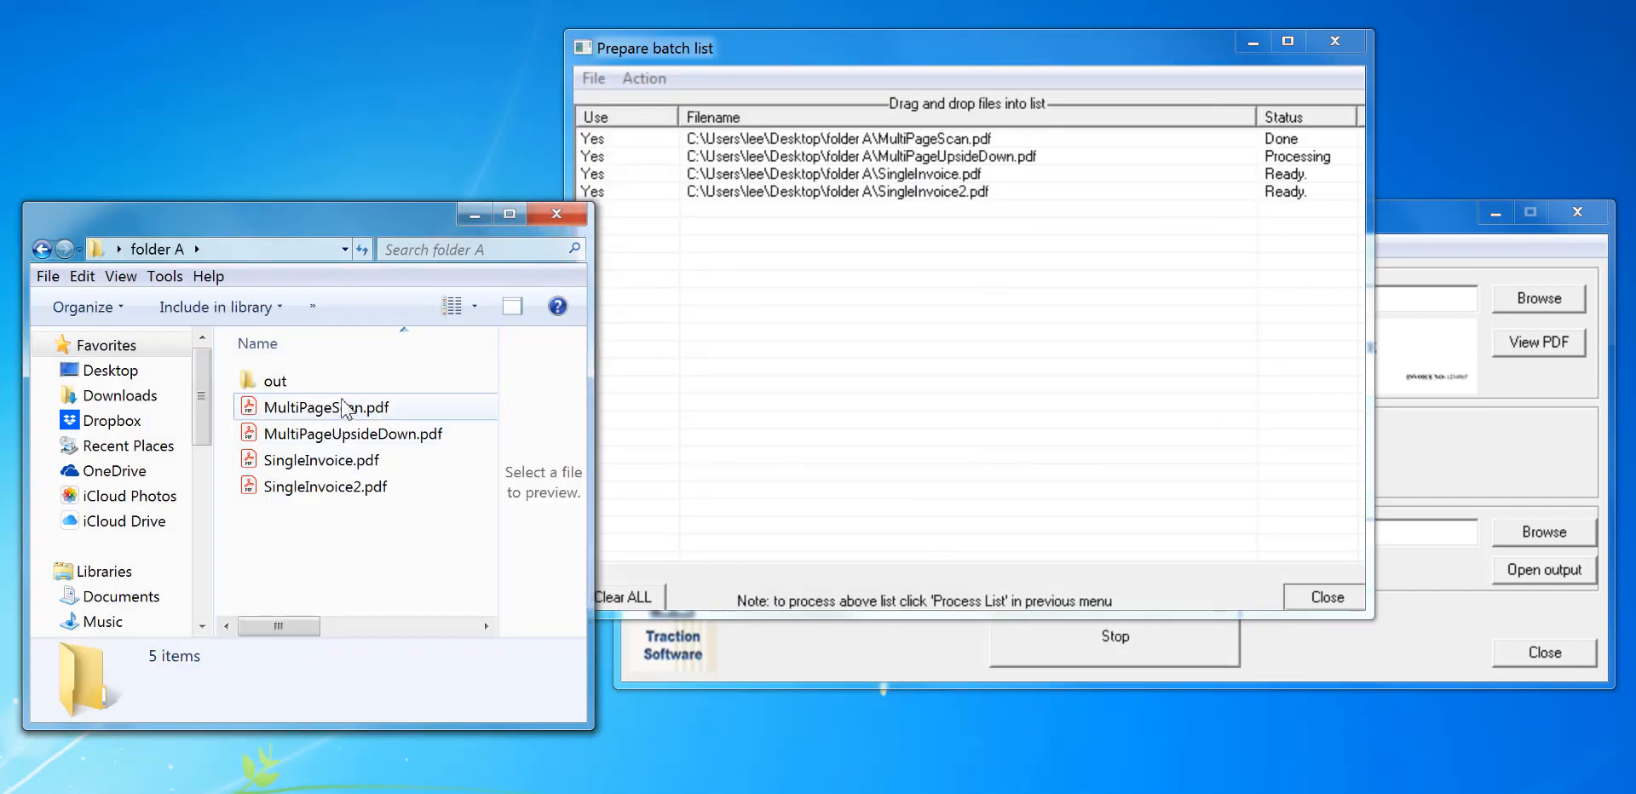
{"action": "left_click", "coordinate": [352, 433]}
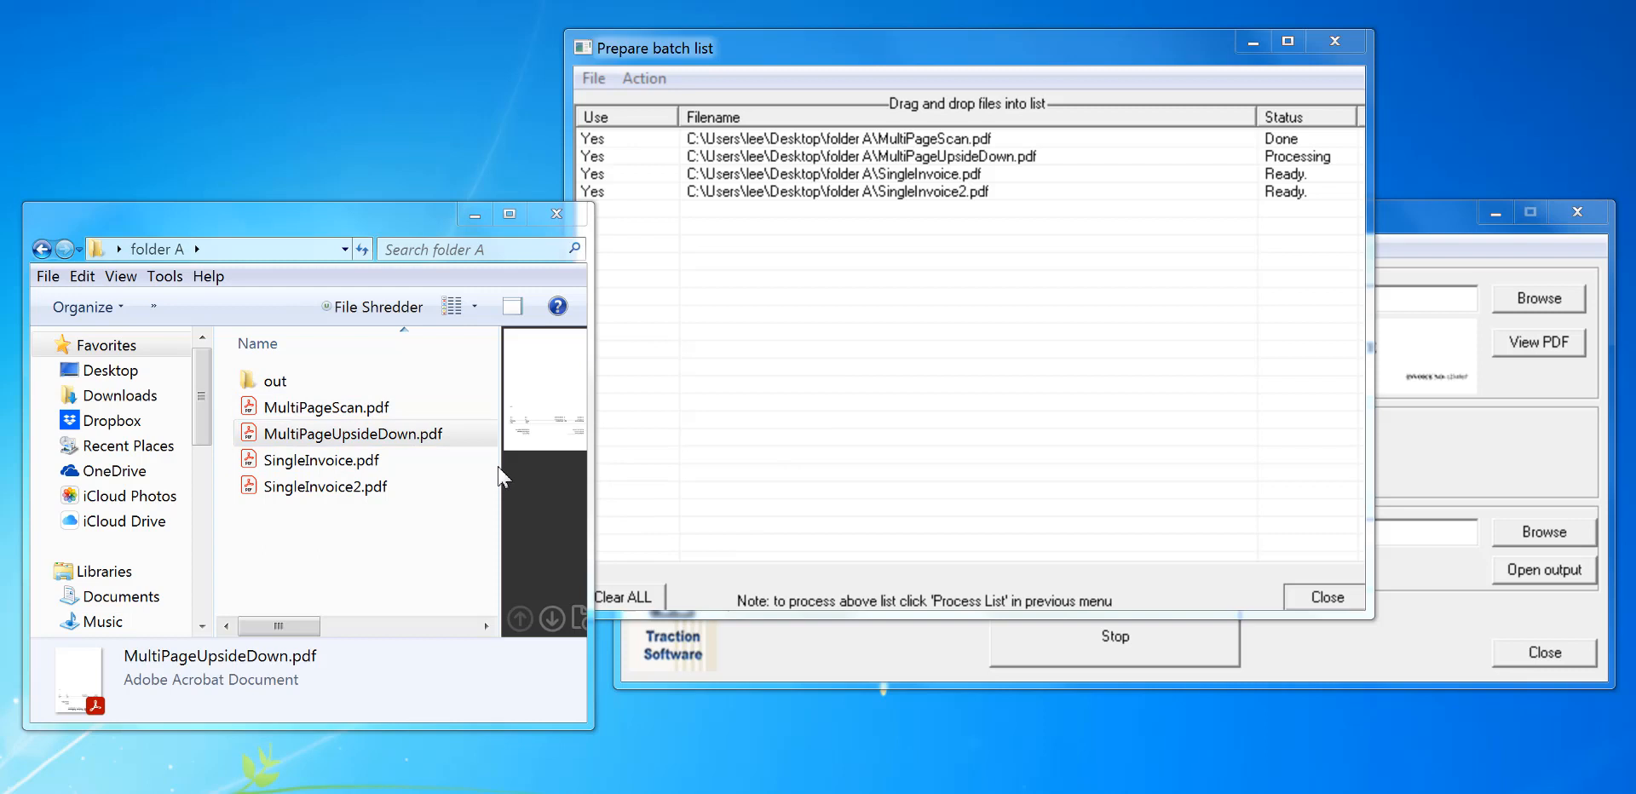
{"action": "double_click", "coordinate": [352, 433]}
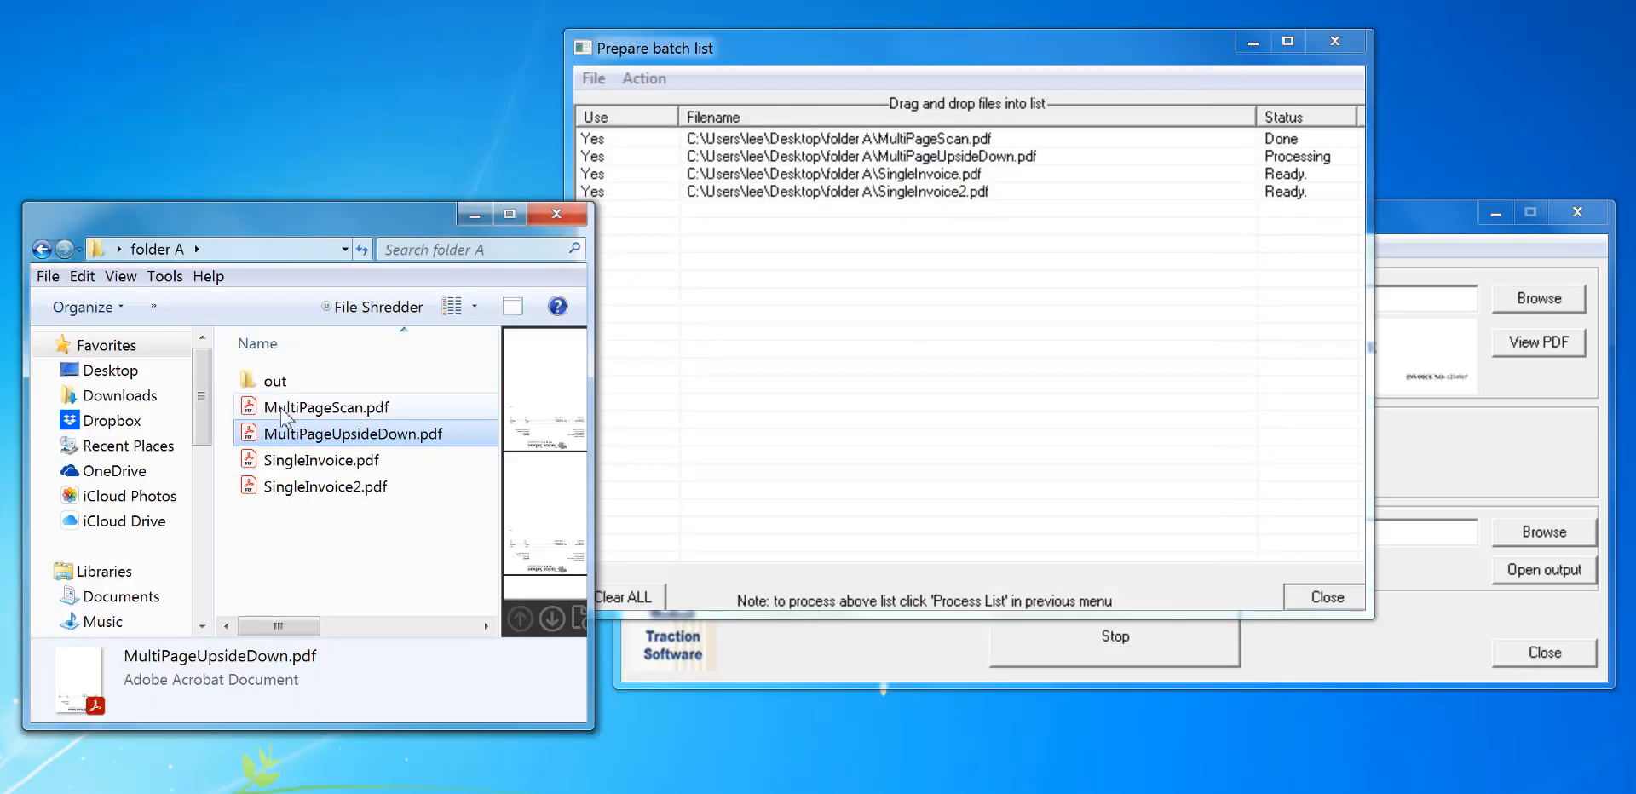
Step: Open the processed MultiPageUpsideDown.pdf from the out folder in Acrobat Reader
{"action": "double_click", "coordinate": [274, 380]}
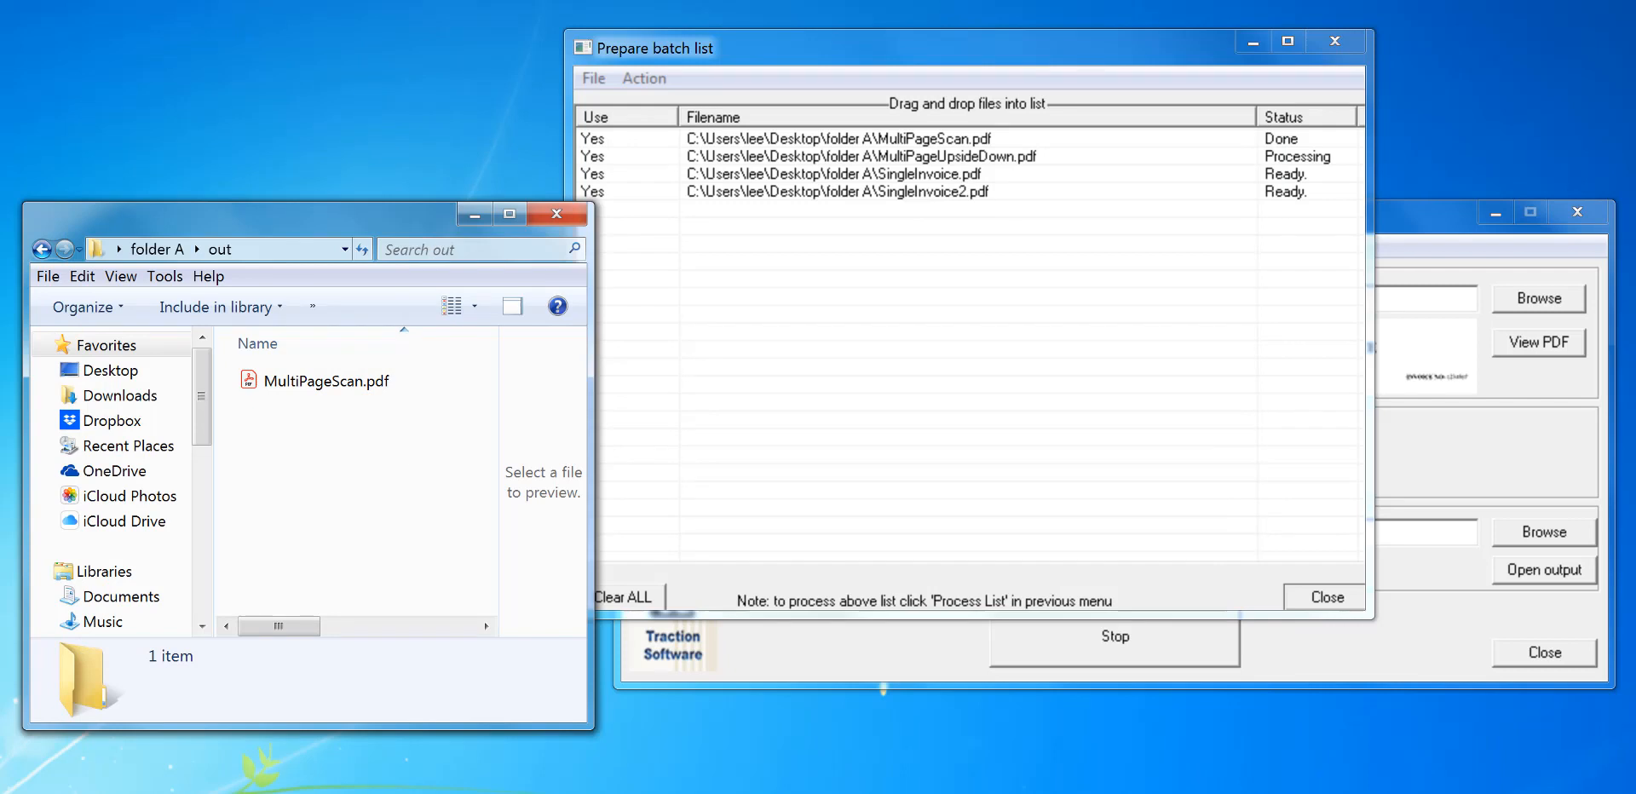
{"action": "left_click", "coordinate": [349, 405]}
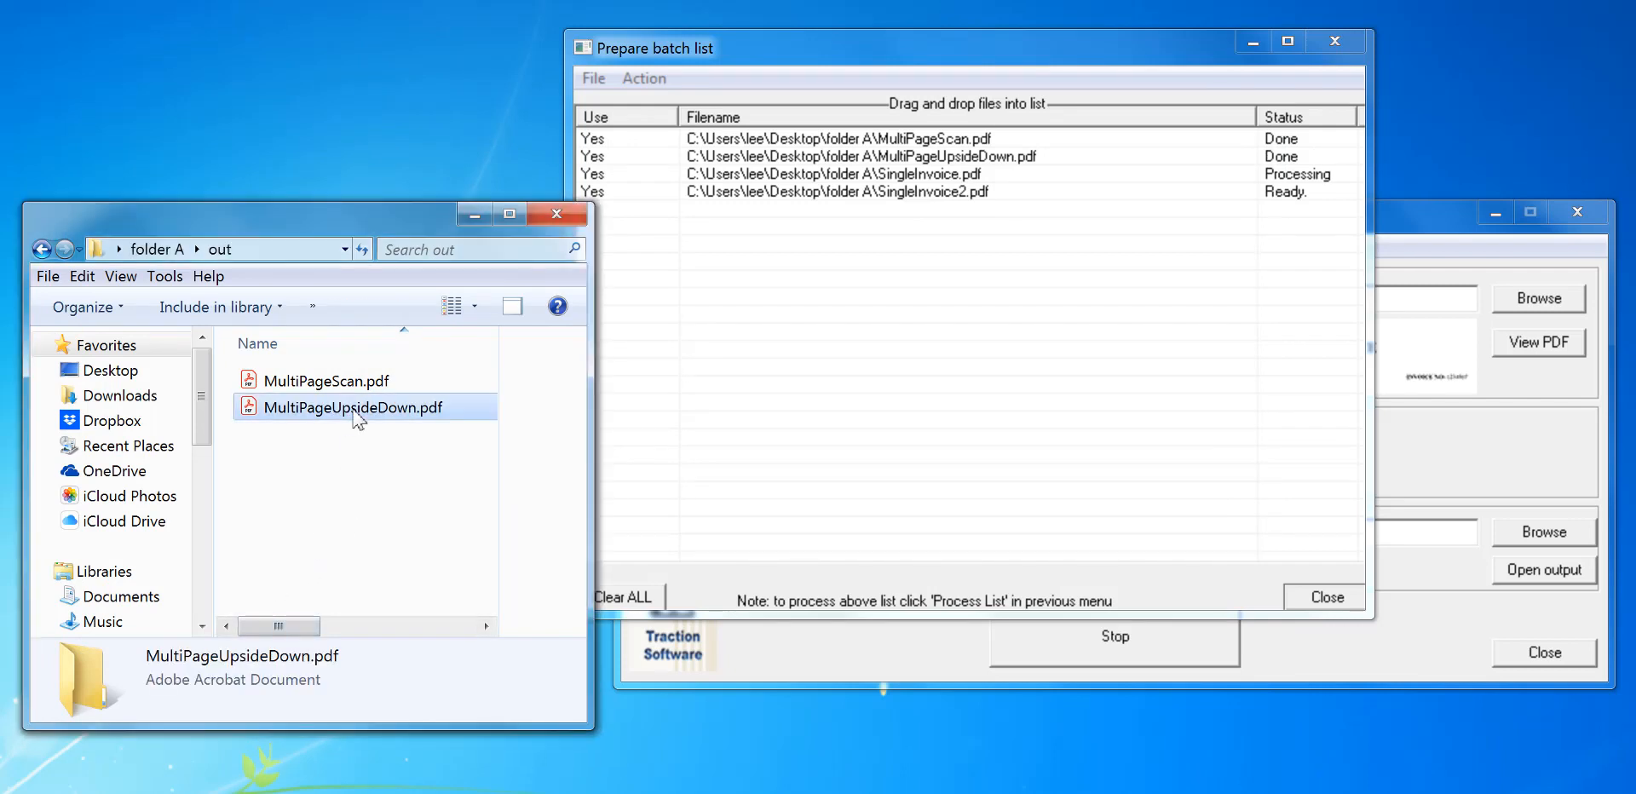
{"action": "double_click", "coordinate": [350, 407]}
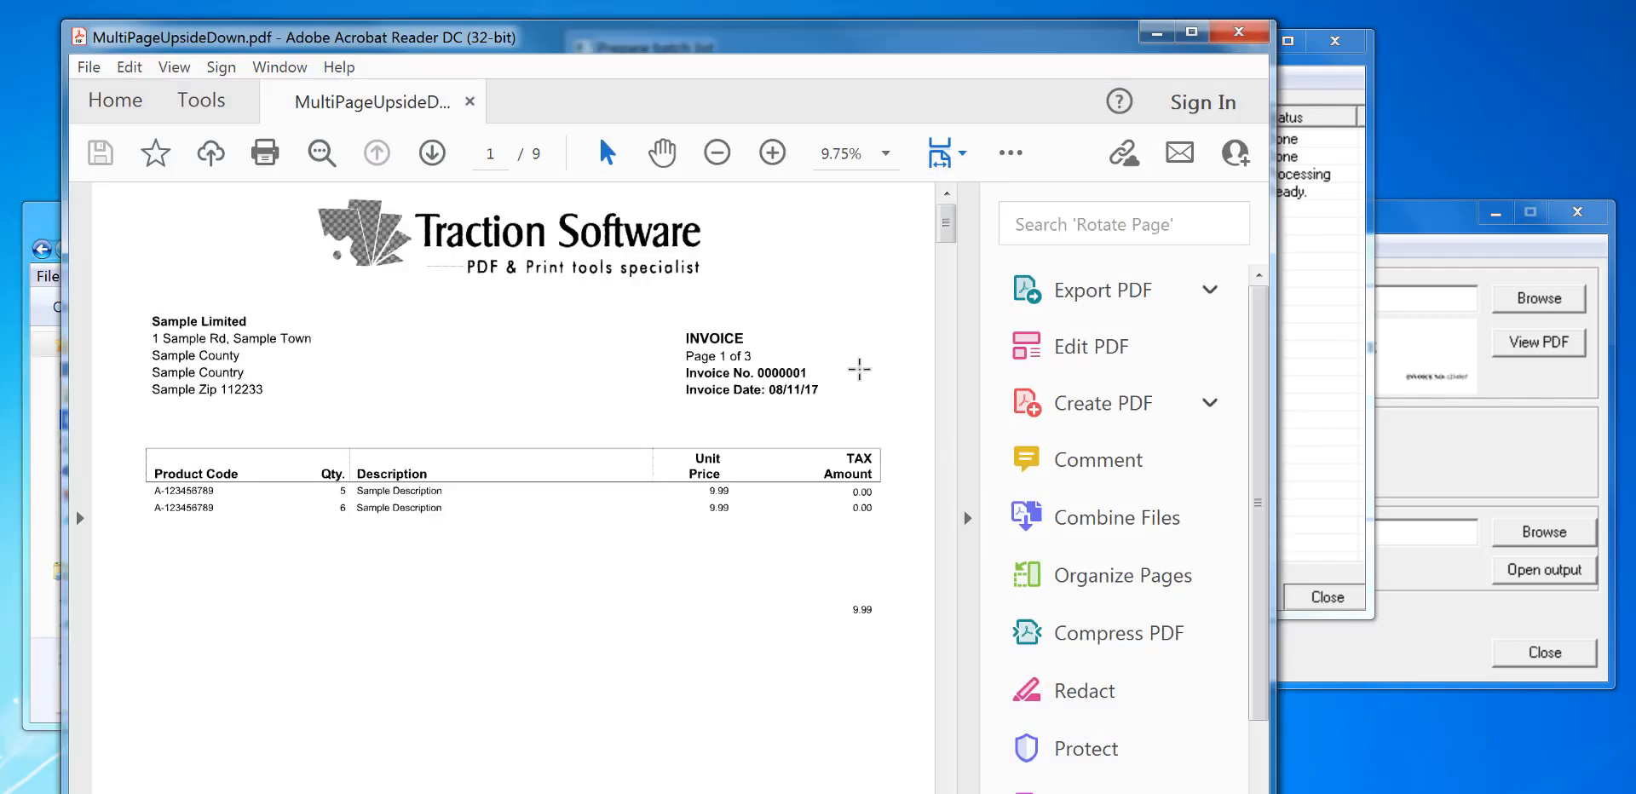
{"action": "left_click", "coordinate": [431, 152]}
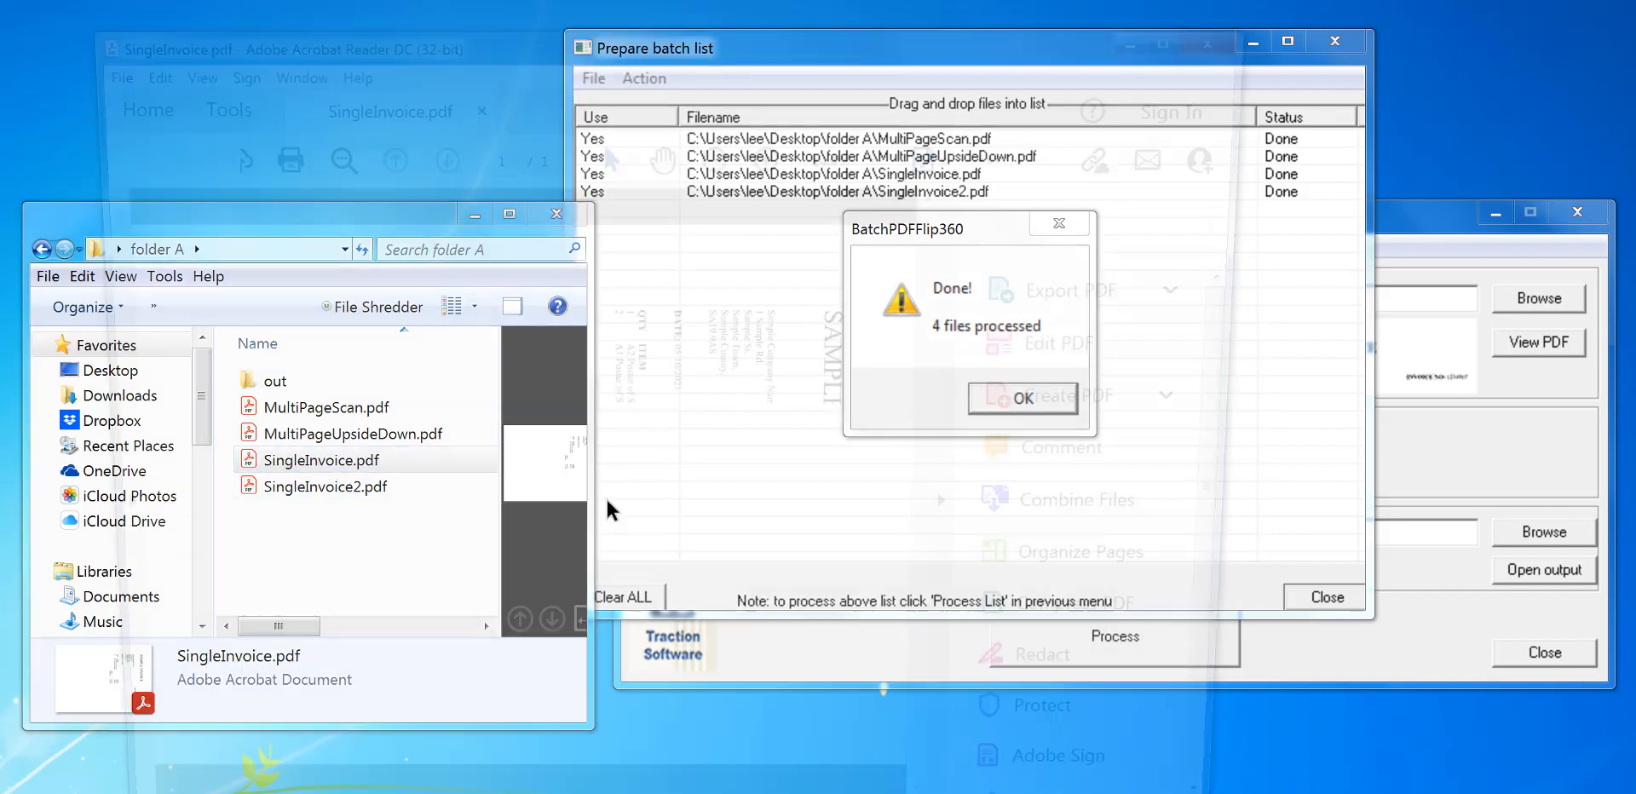
Step: Dismiss the Done! message for 4 files and close the Prepare batch list window
{"action": "left_click", "coordinate": [1021, 398]}
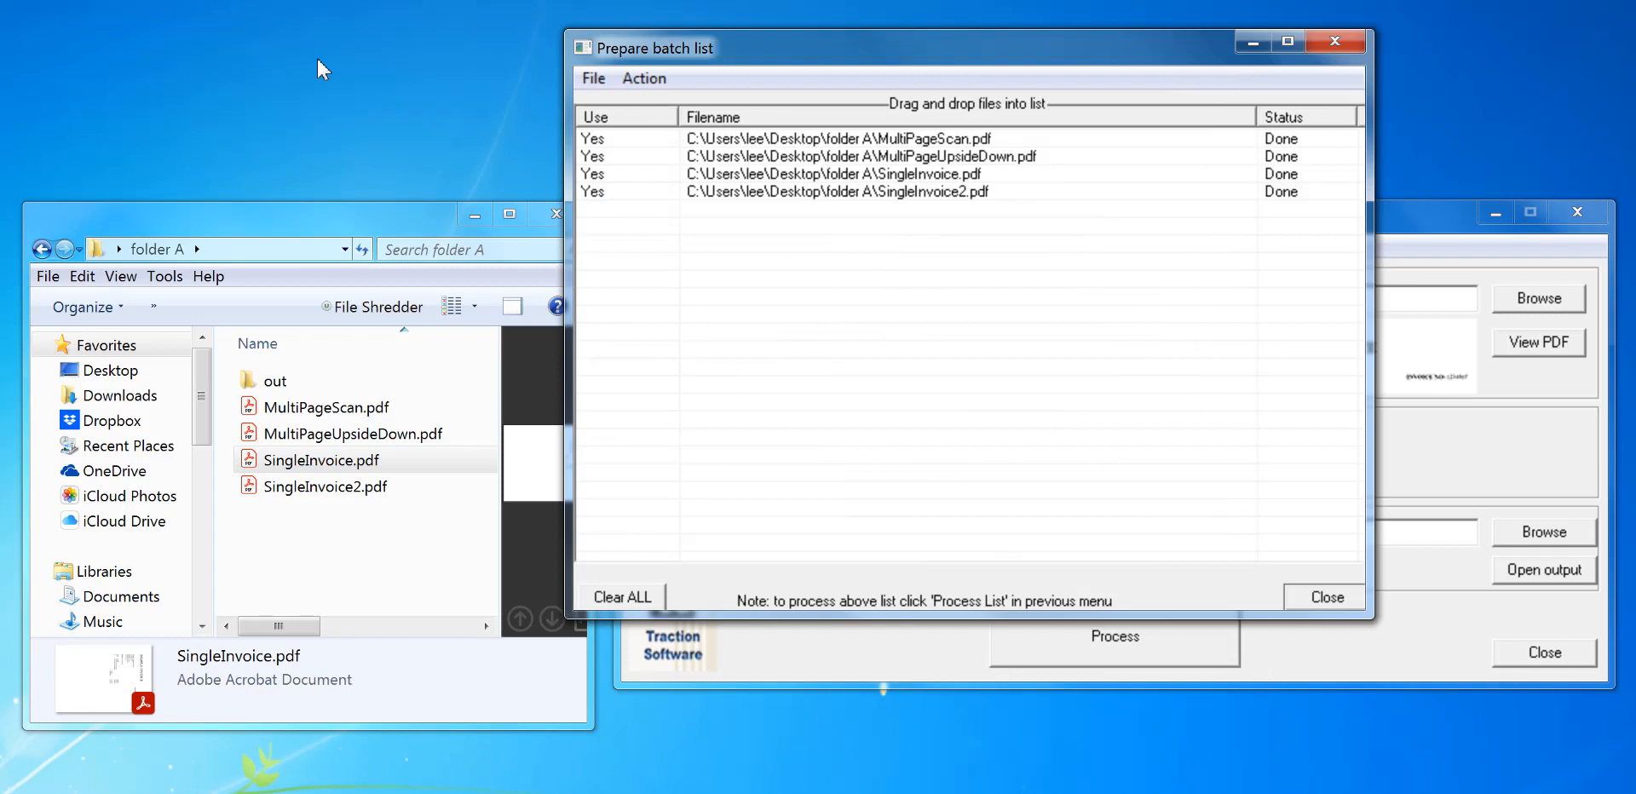
{"action": "mouse_move", "coordinate": [1327, 605]}
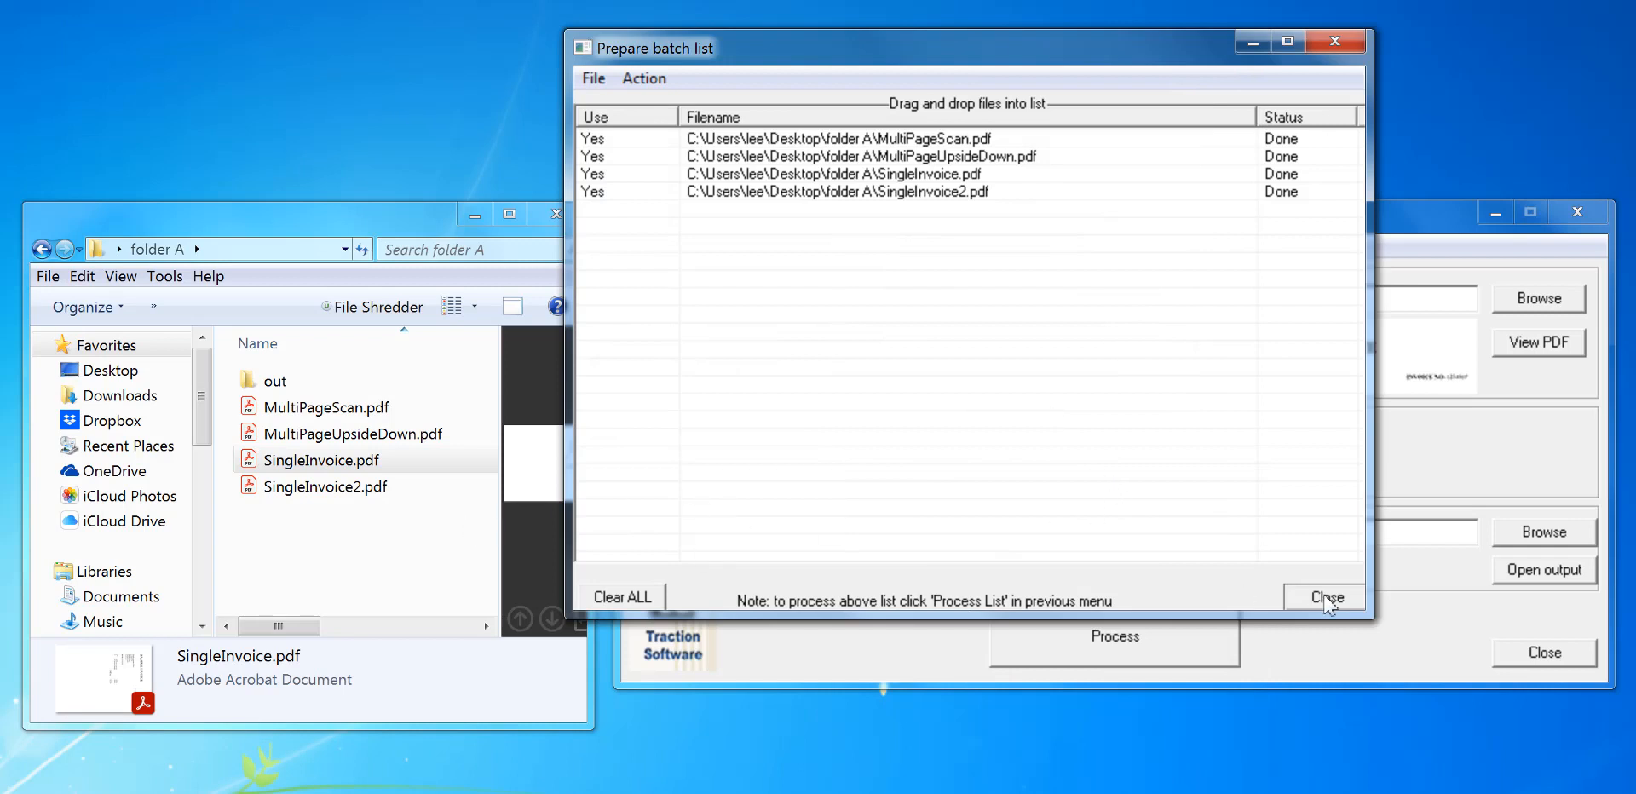
{"action": "left_click", "coordinate": [1325, 597]}
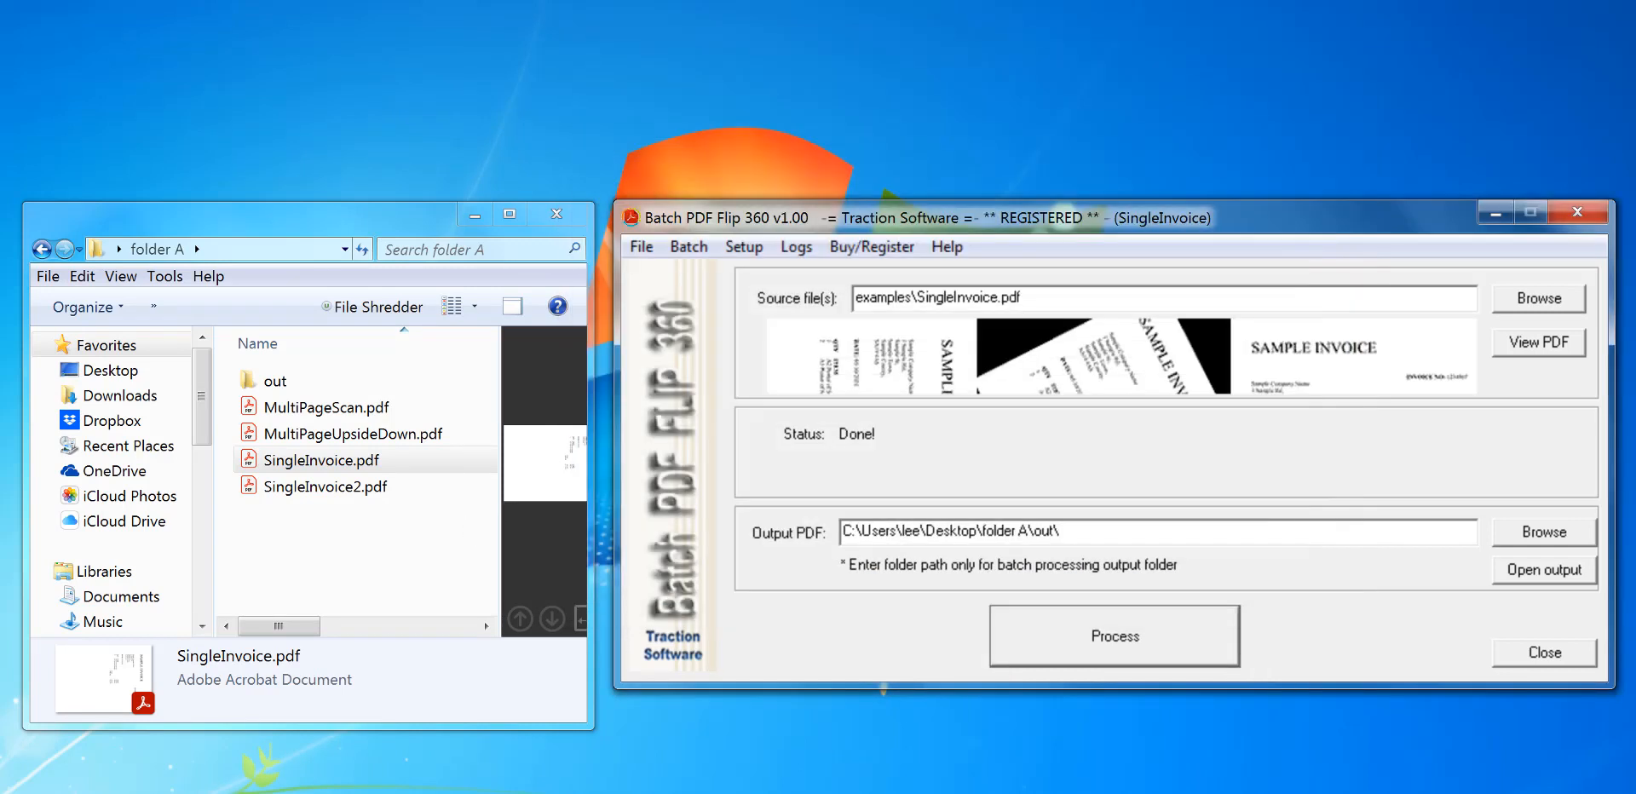